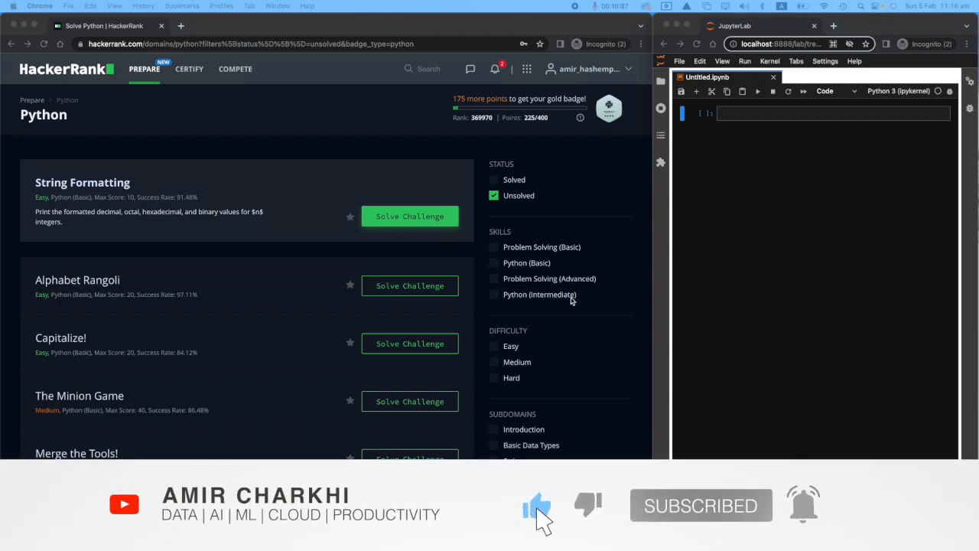
Step: Start the String Formatting challenge from HackerRank's unsolved Python problem list
click(409, 215)
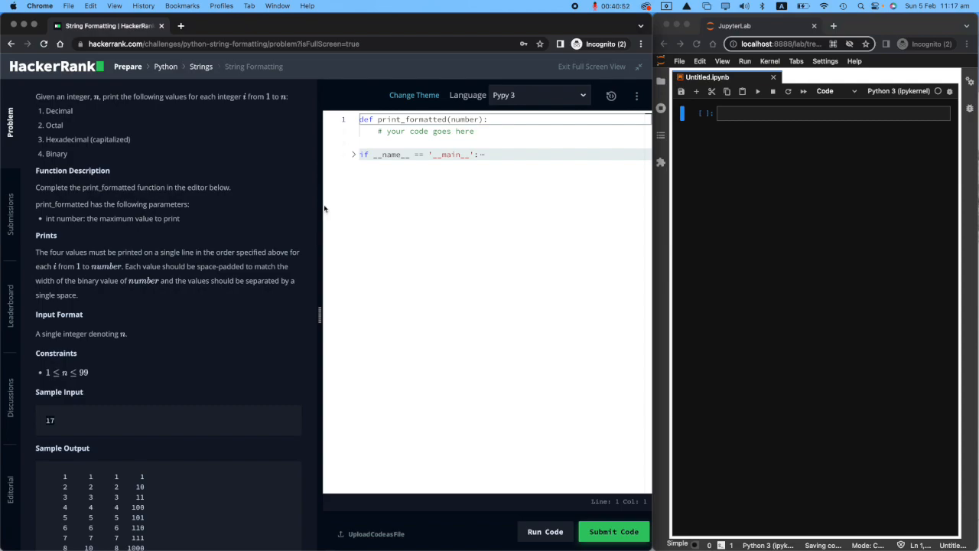
mouse_move(105, 137)
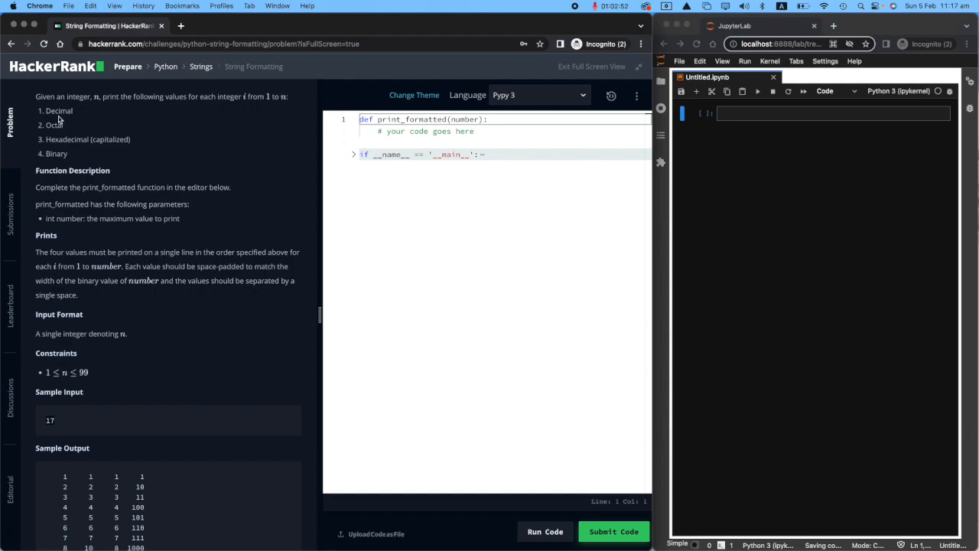
mouse_move(72, 154)
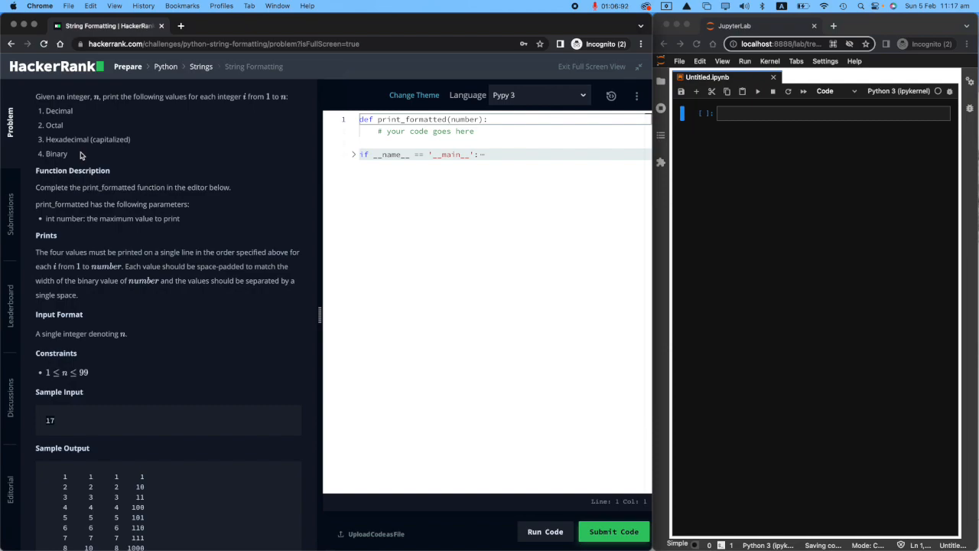
mouse_move(120, 149)
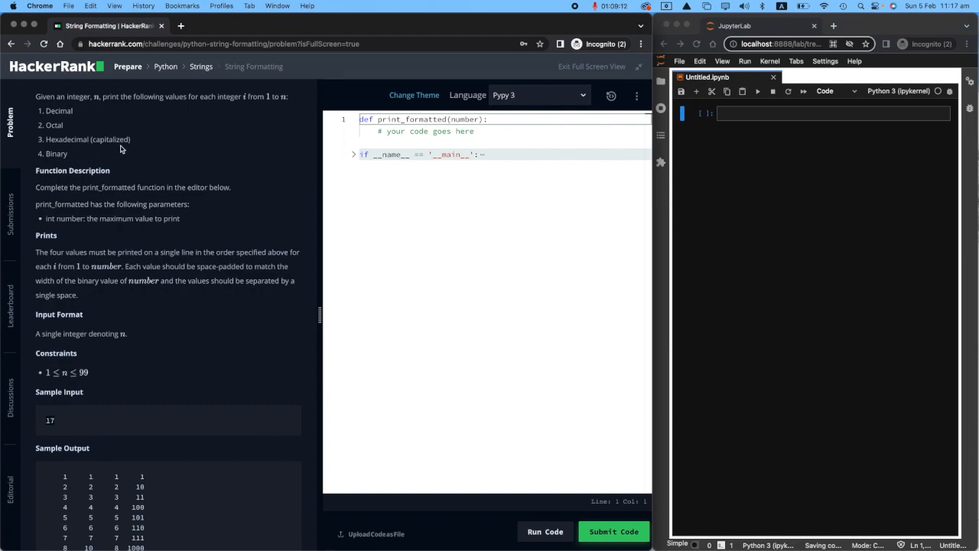
double_click(59, 111)
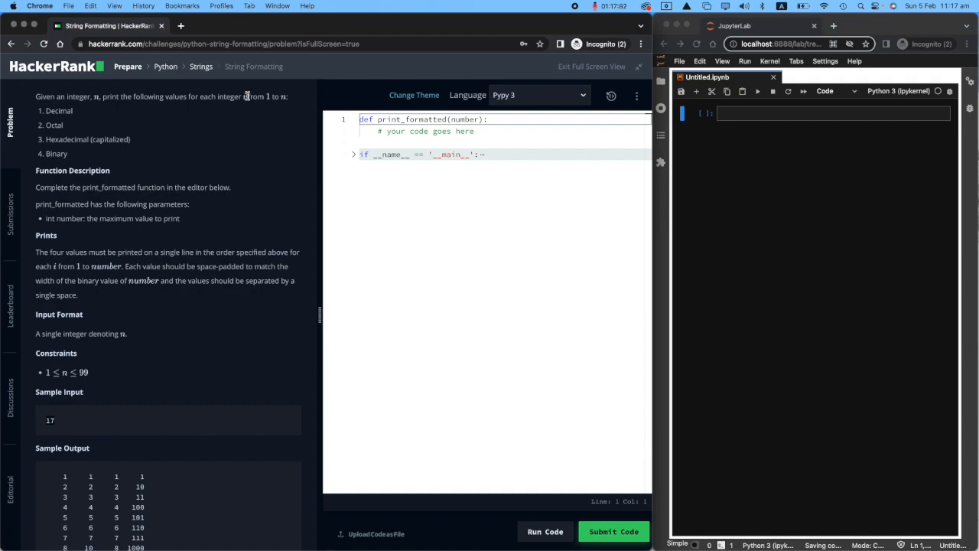
mouse_move(221, 151)
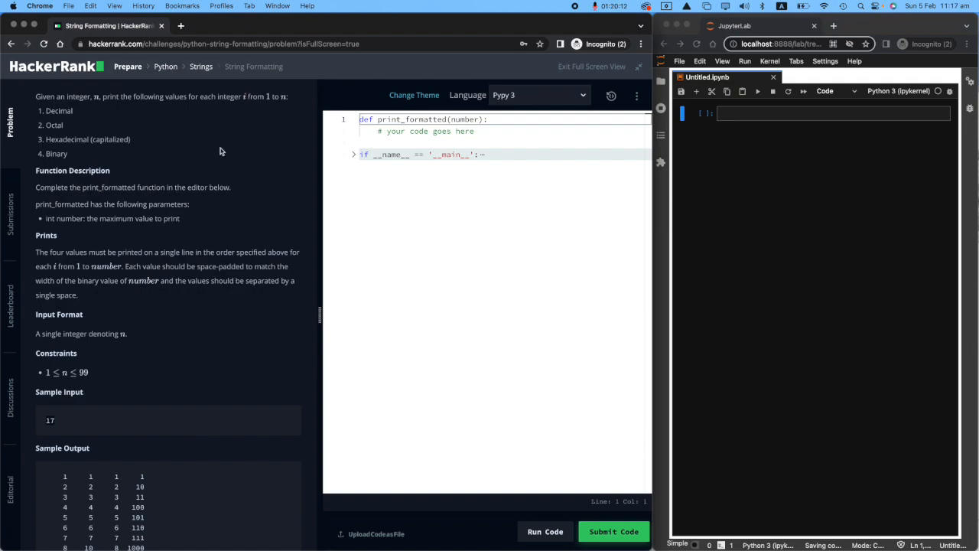
scroll(down, 3)
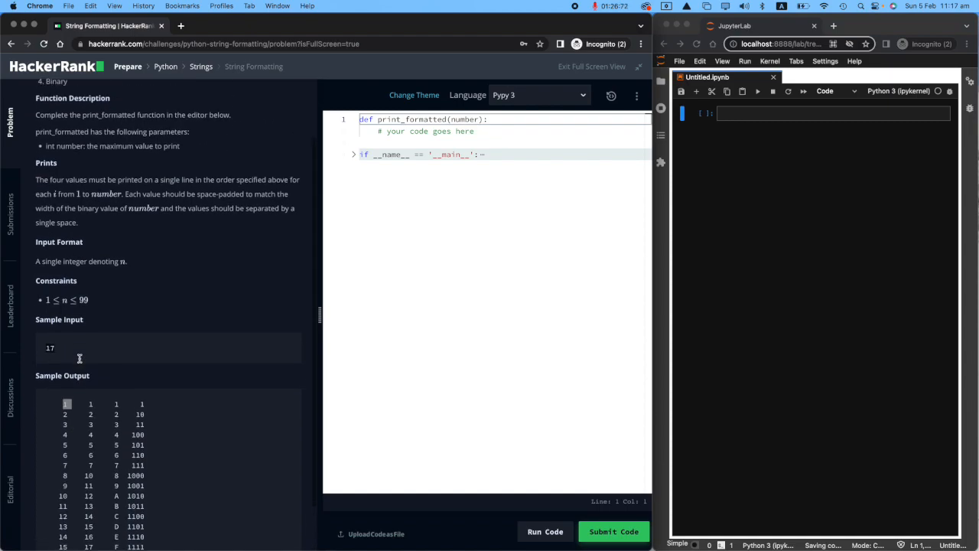
scroll(up, 3)
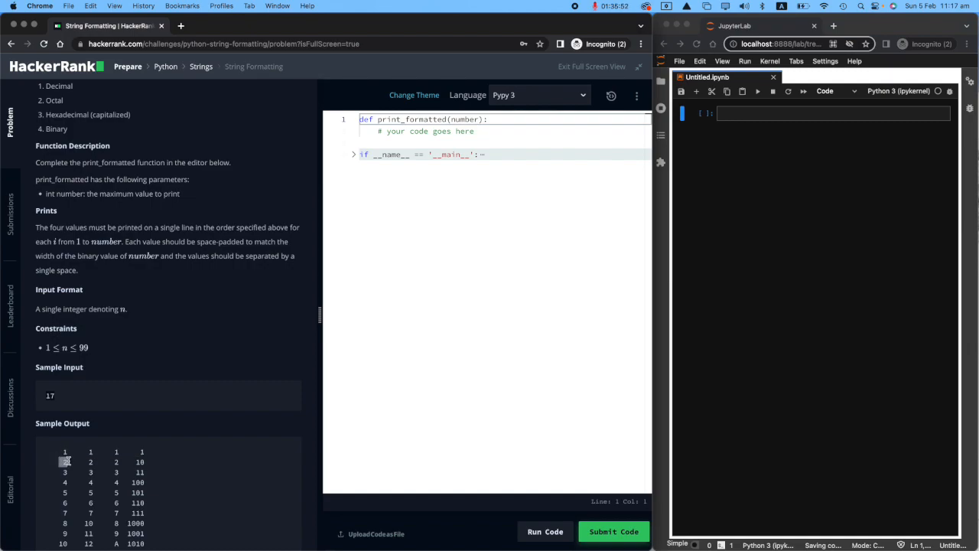
scroll(down, 3)
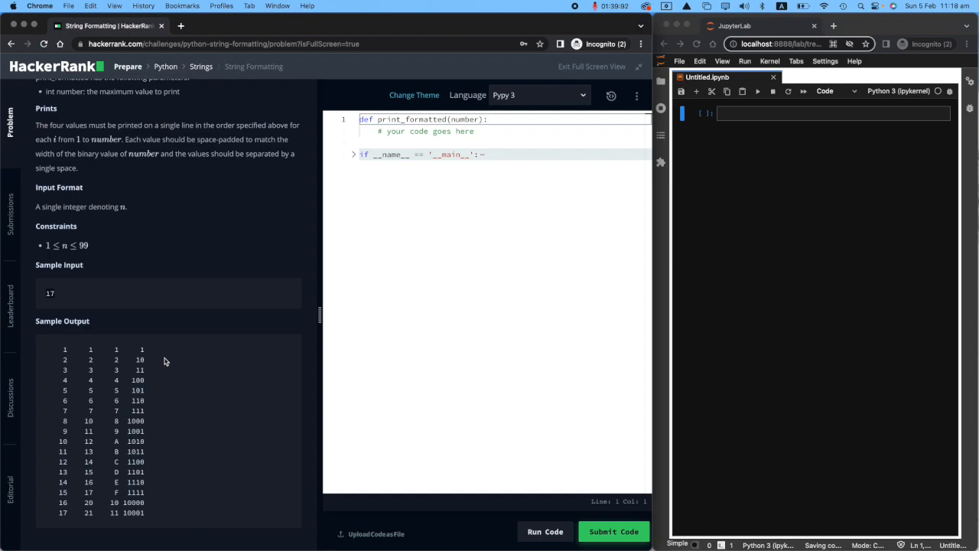
mouse_move(847, 68)
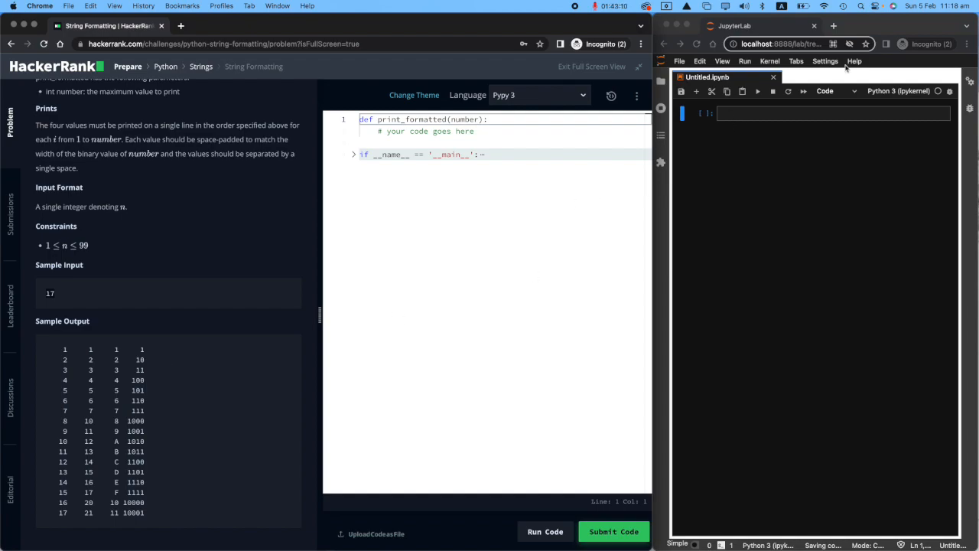
mouse_move(872, 214)
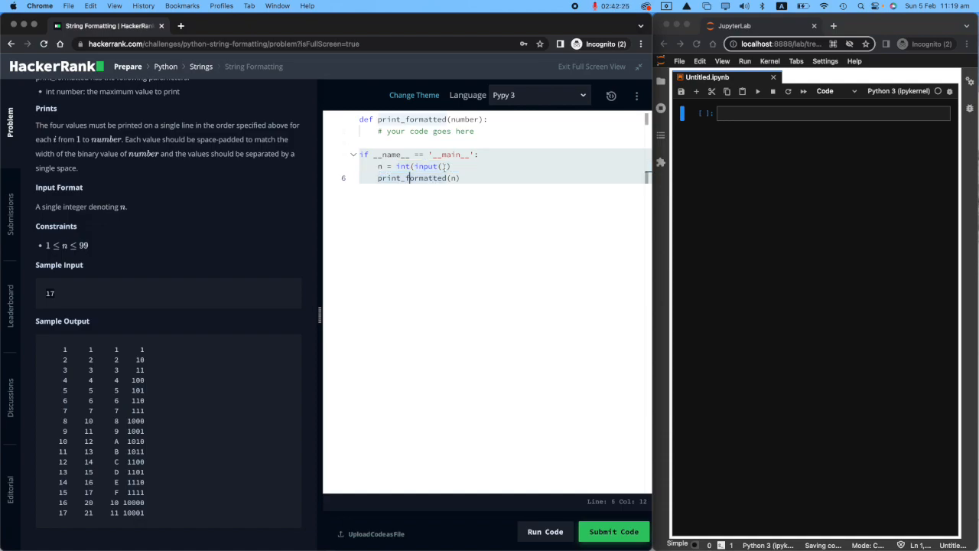
Step: Assign number = 20 in the first notebook cell
click(833, 113)
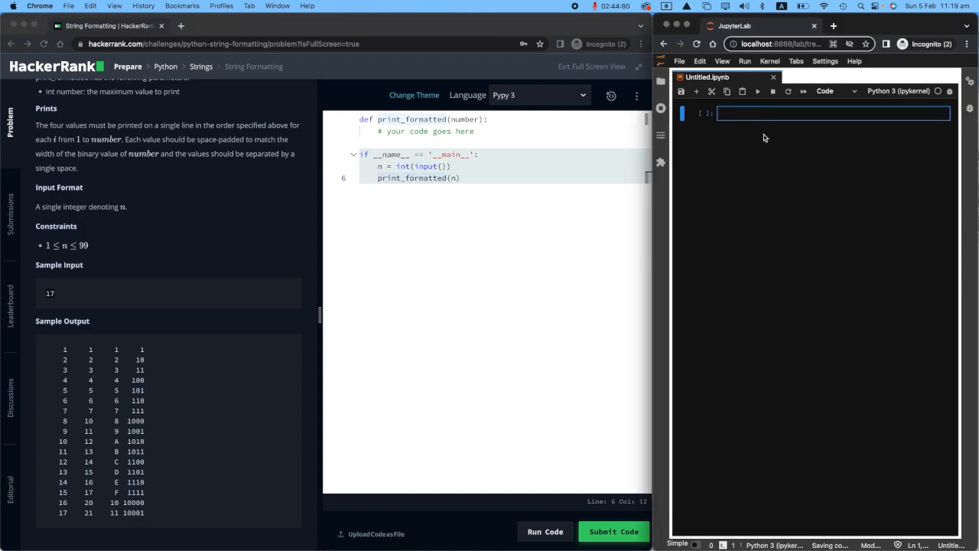
text(number)
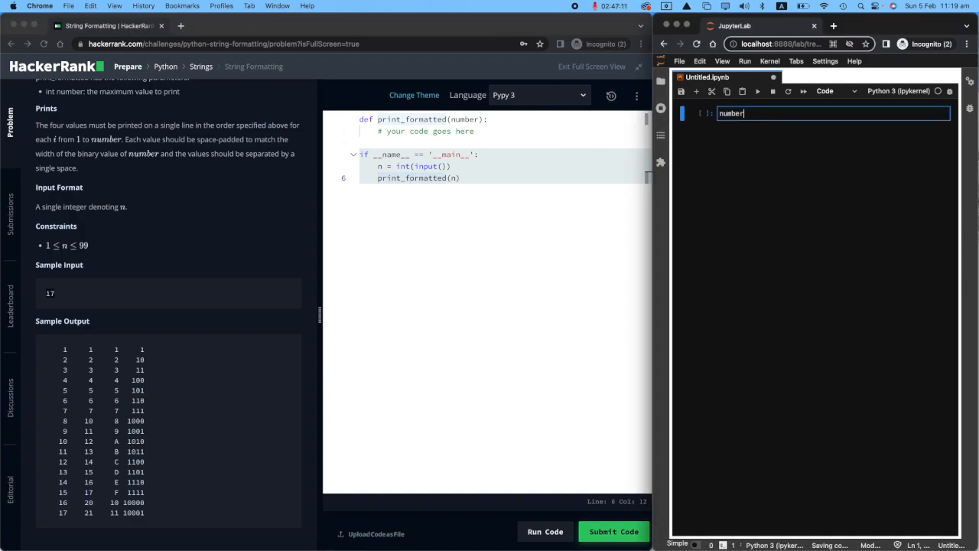
text(= 20)
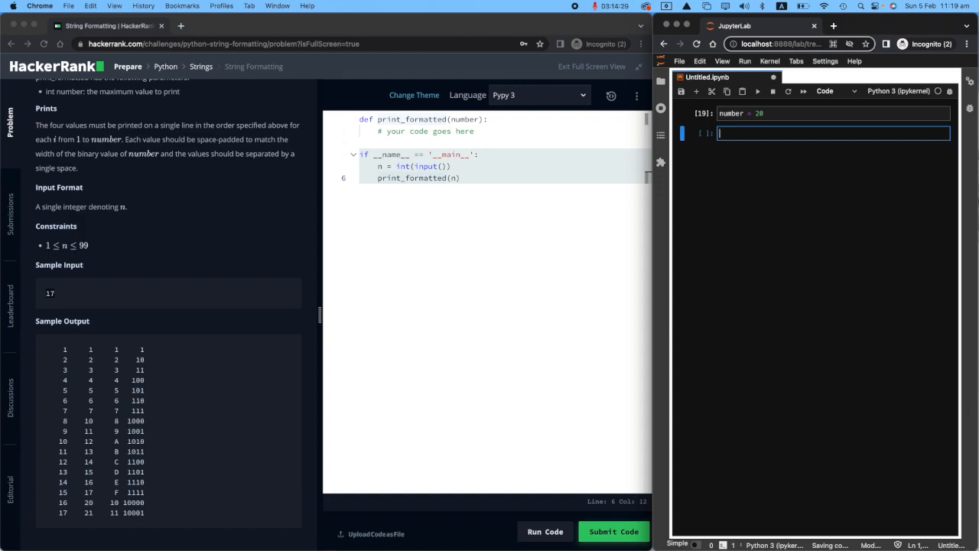
Step: Print the decimal string with deci = str(number), producing 20
text(str())
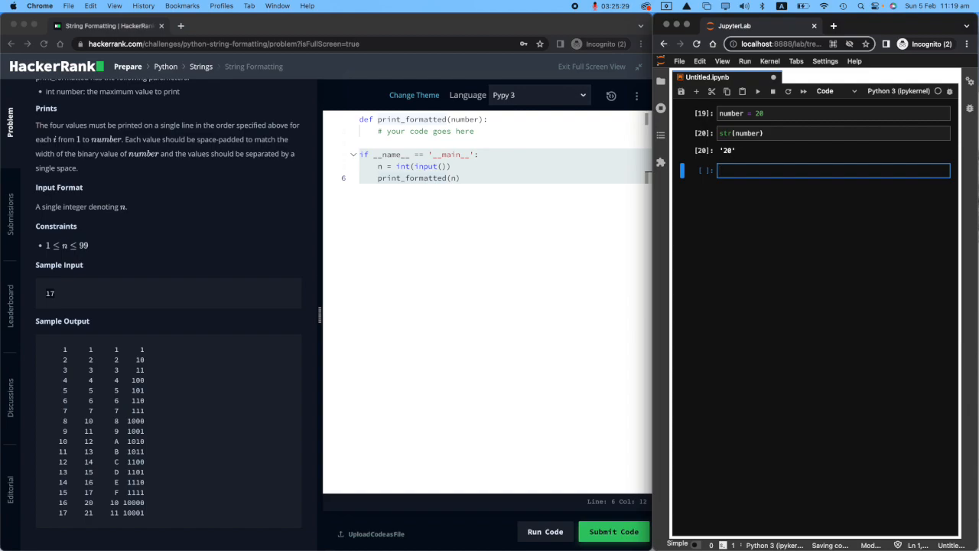
click(833, 132)
text(deci = )
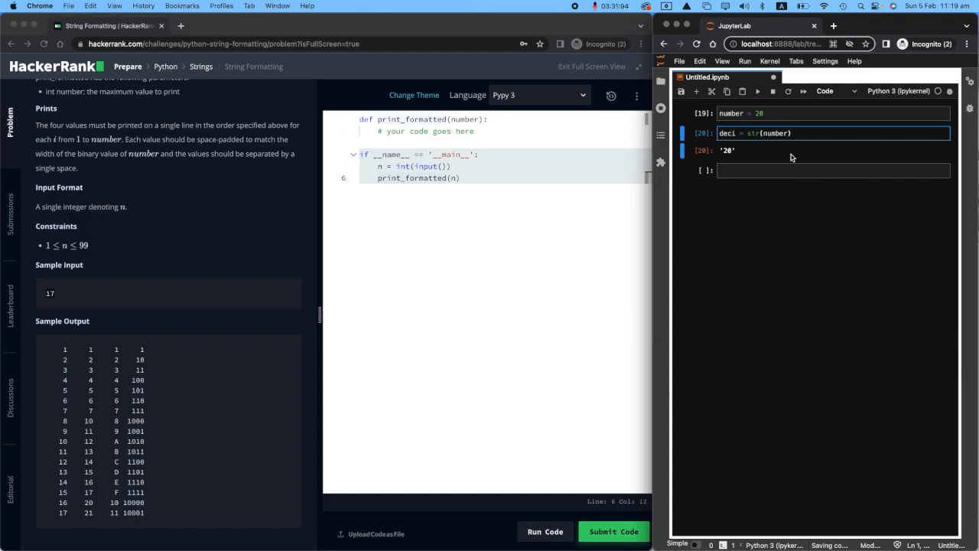
text(print(deci)
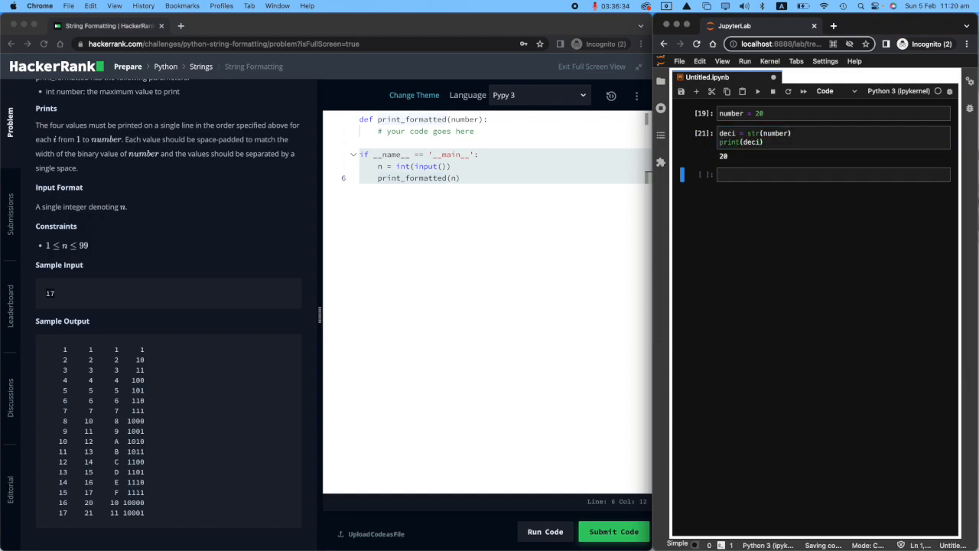
click(834, 175)
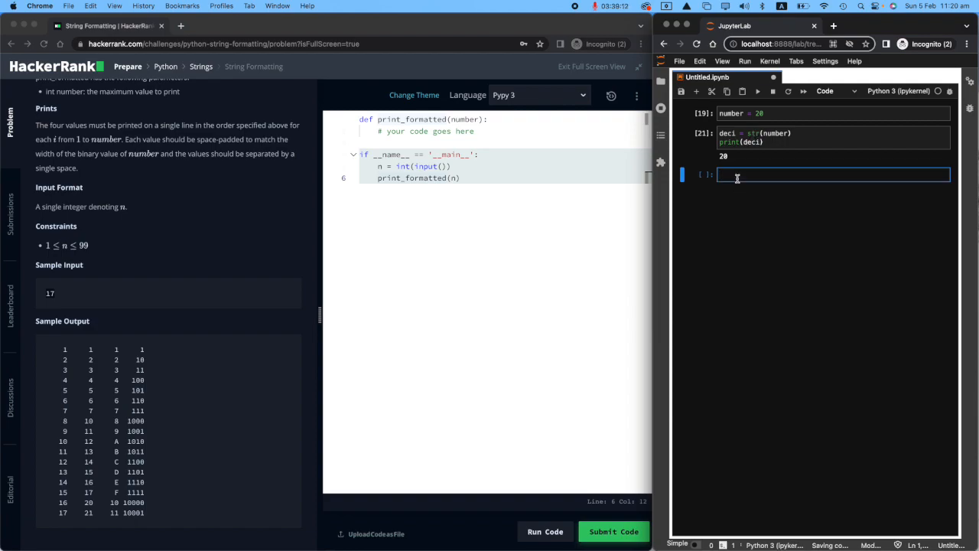
mouse_move(537, 213)
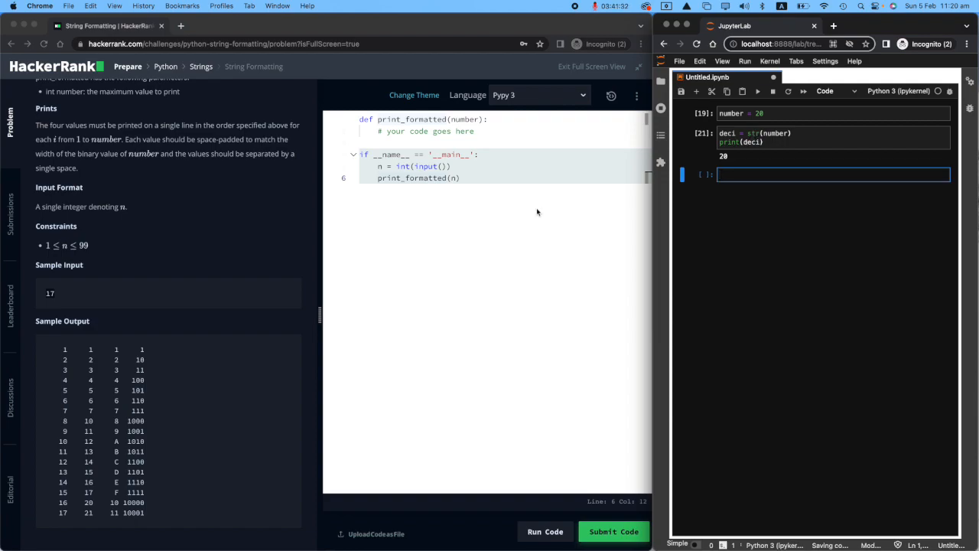
Step: Set octa = oct(number) and print octa[2:], showing 24 without the 0o prefix
scroll(up, 3)
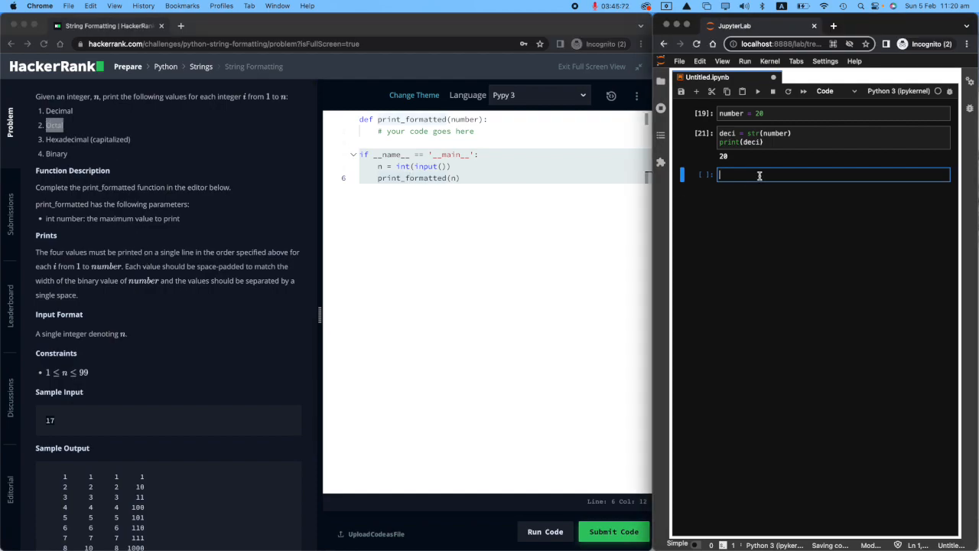
text(oc)
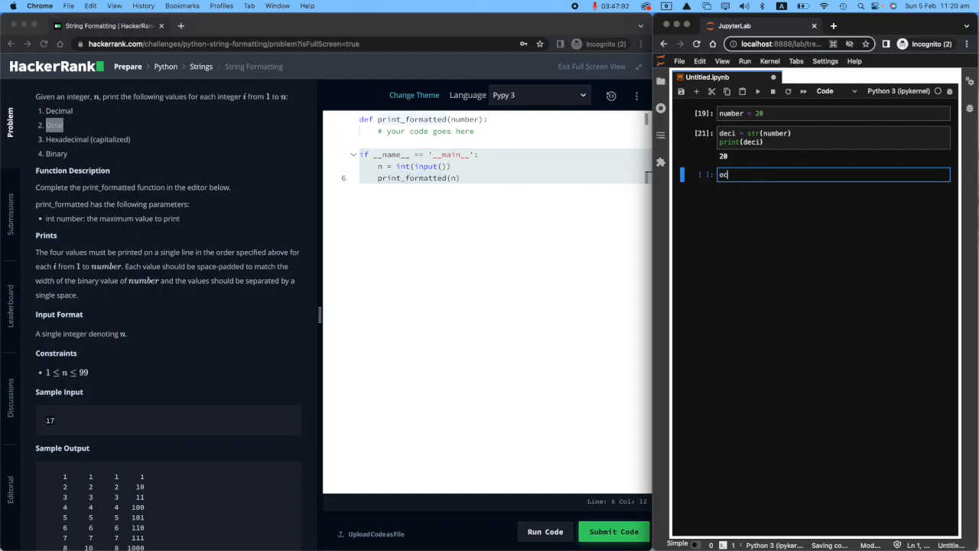
text(ct(number))
text(print(octa)
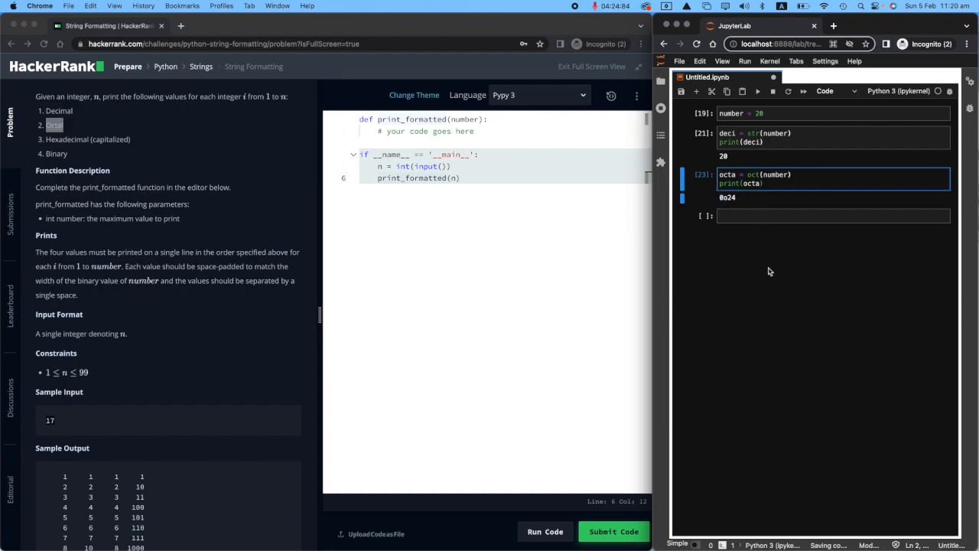
text([2:])
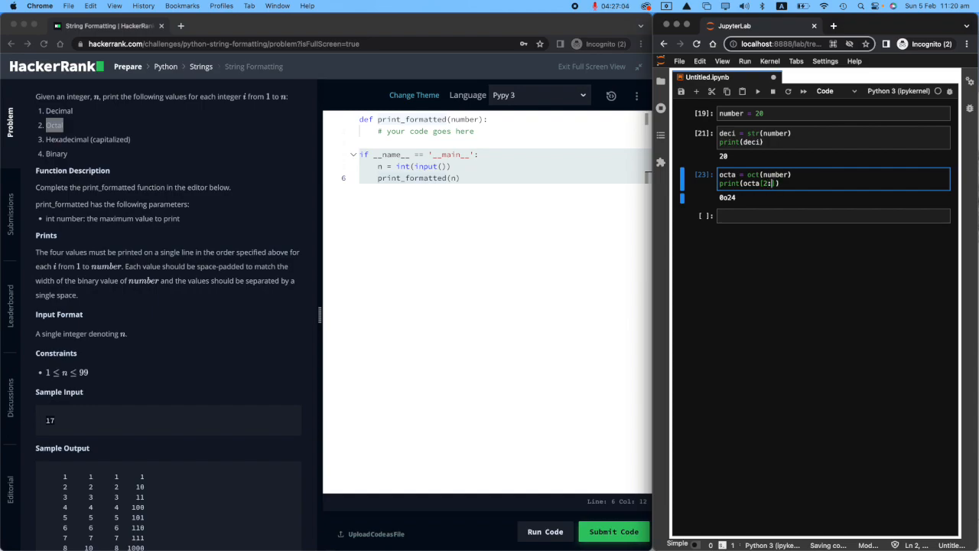
mouse_move(770, 272)
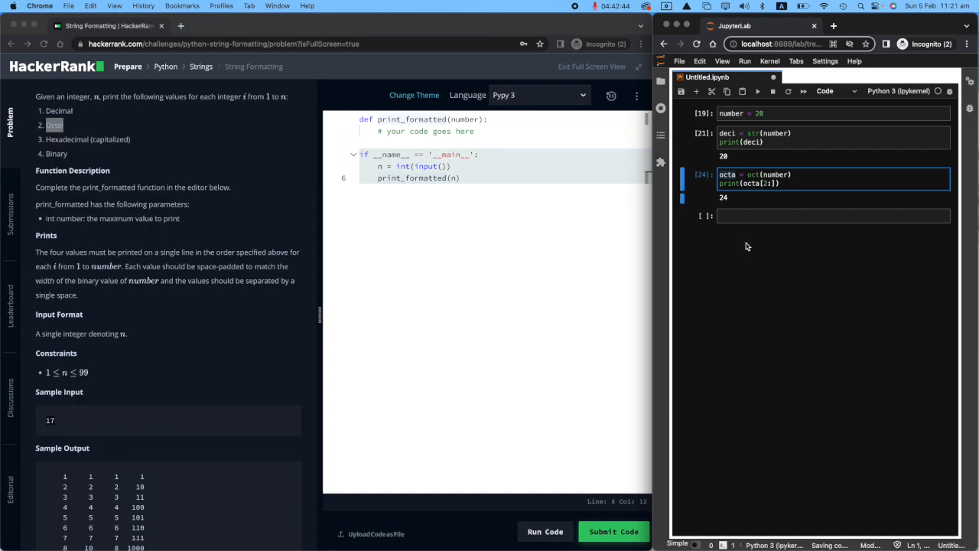
text(hex(number)
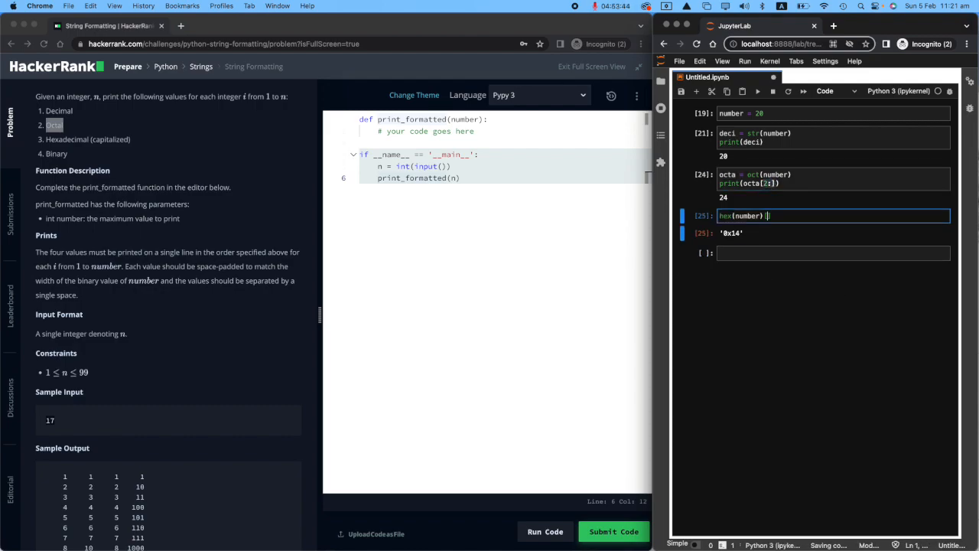
Step: Store hexa = hex(number)[2:].upper() and print it, showing 14
text([2:])
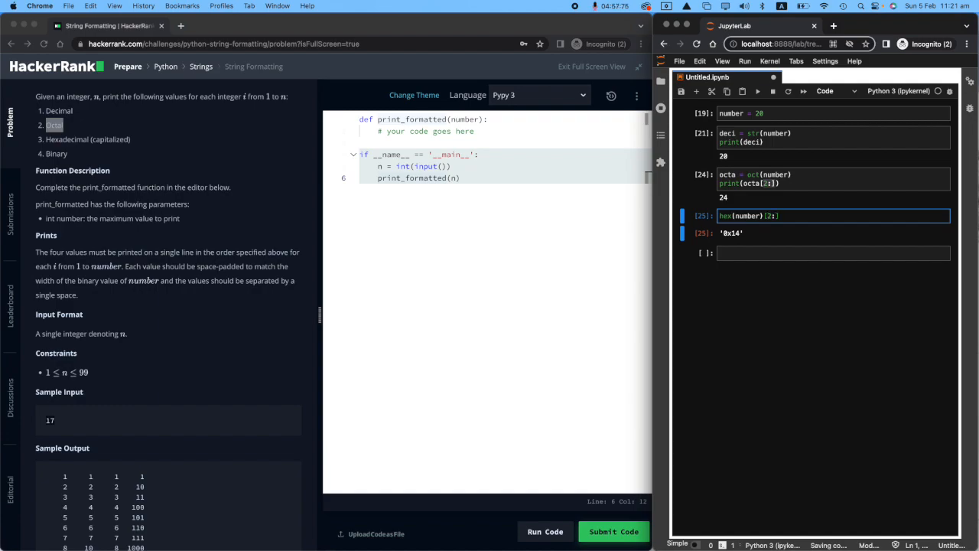
text(.upper())
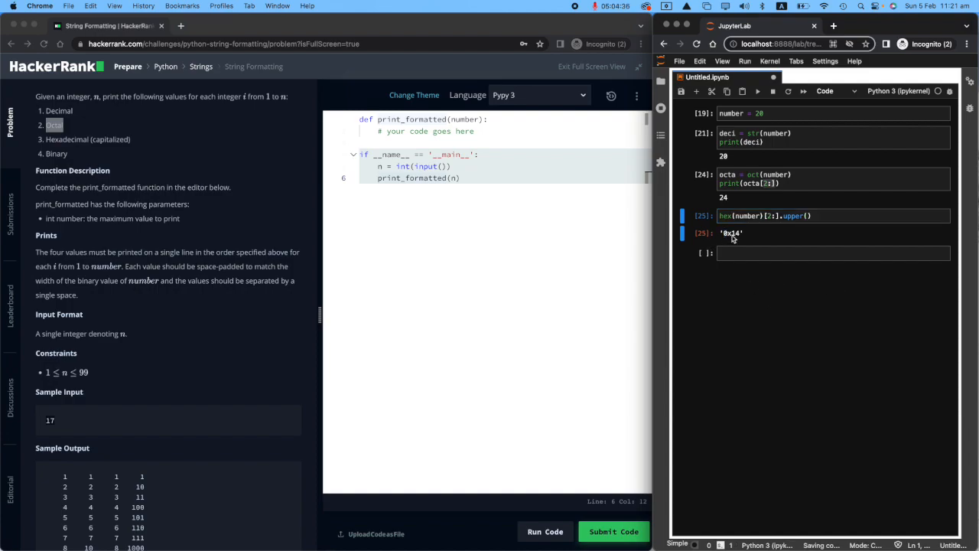
click(834, 215)
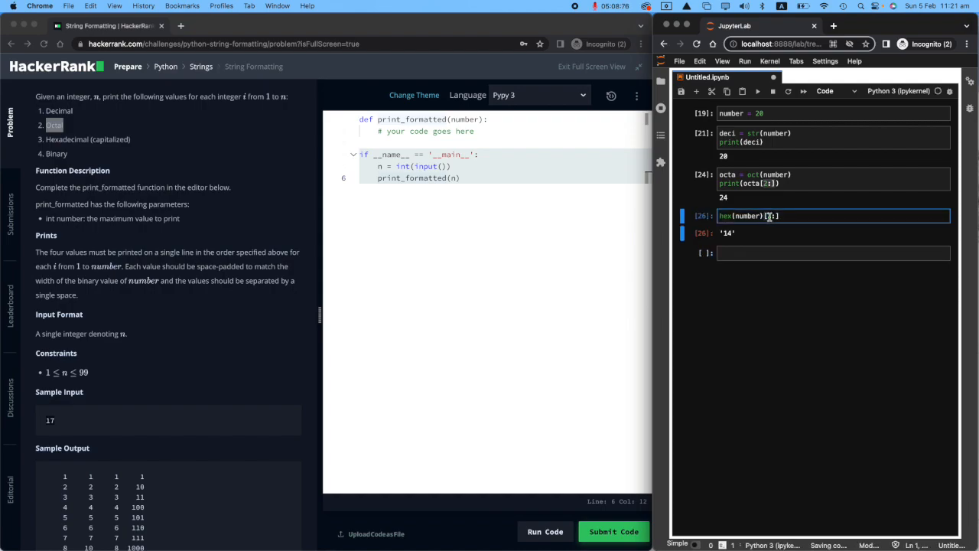
text(.upper()
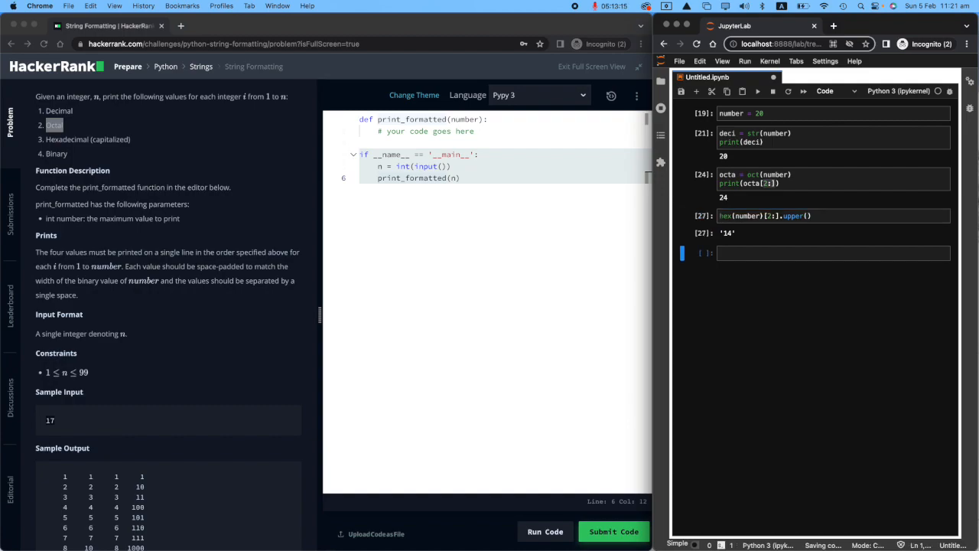
mouse_move(842, 247)
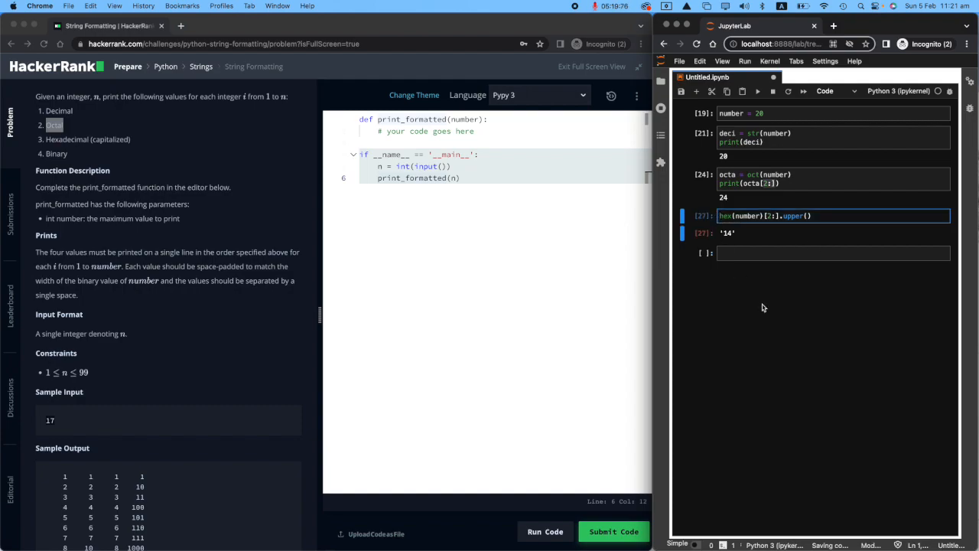
text(hexa =)
text(print(hexa)
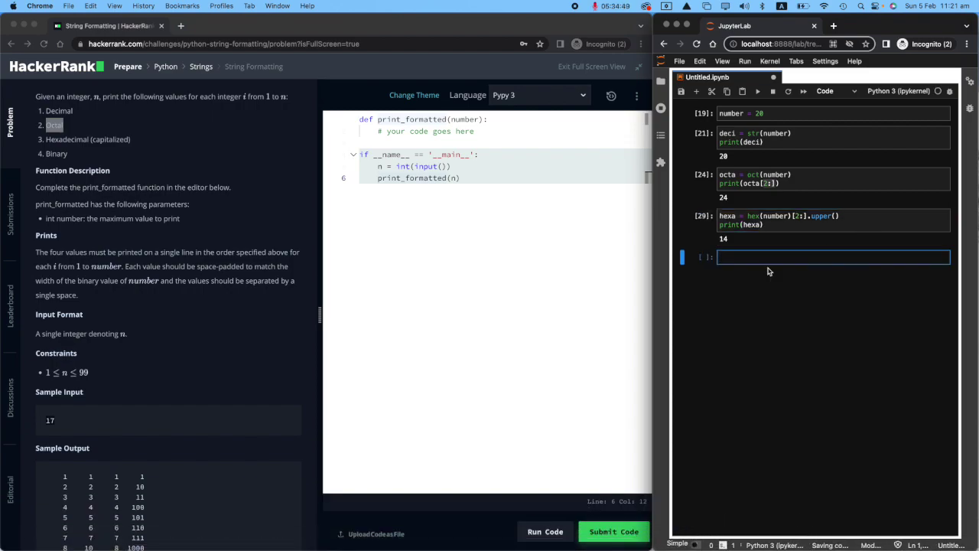
Step: Run bin(number) in a new cell and strip the 0b prefix into bina, printing 10100
text(bin)
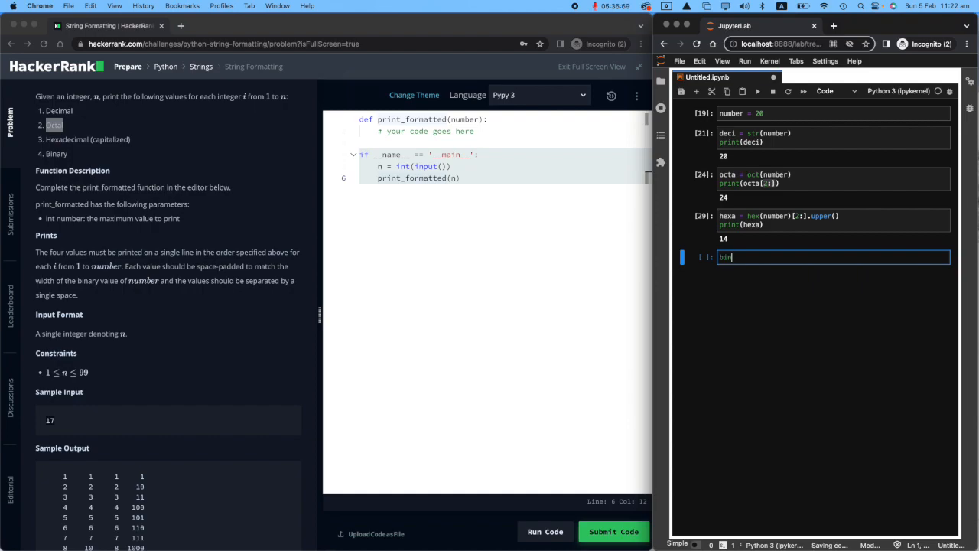
text((number))
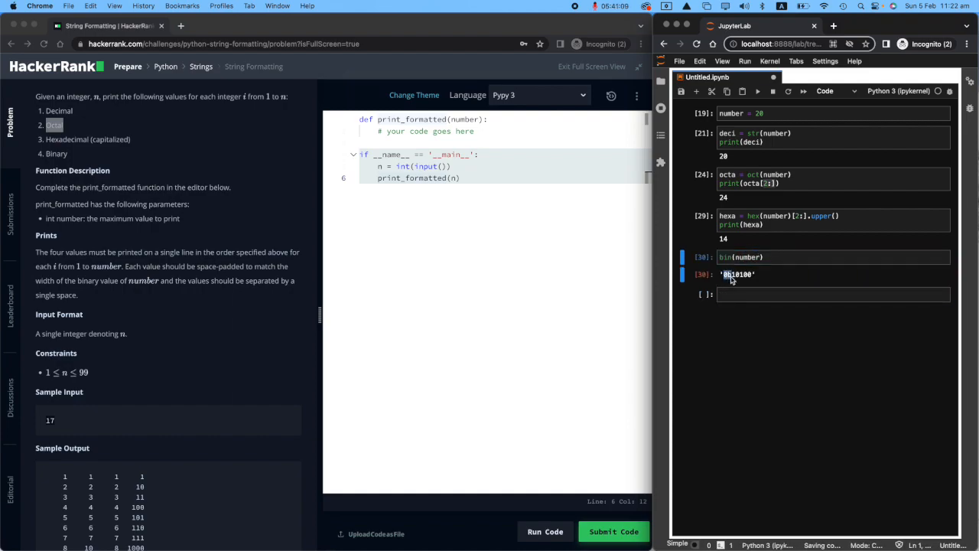
double_click(738, 274)
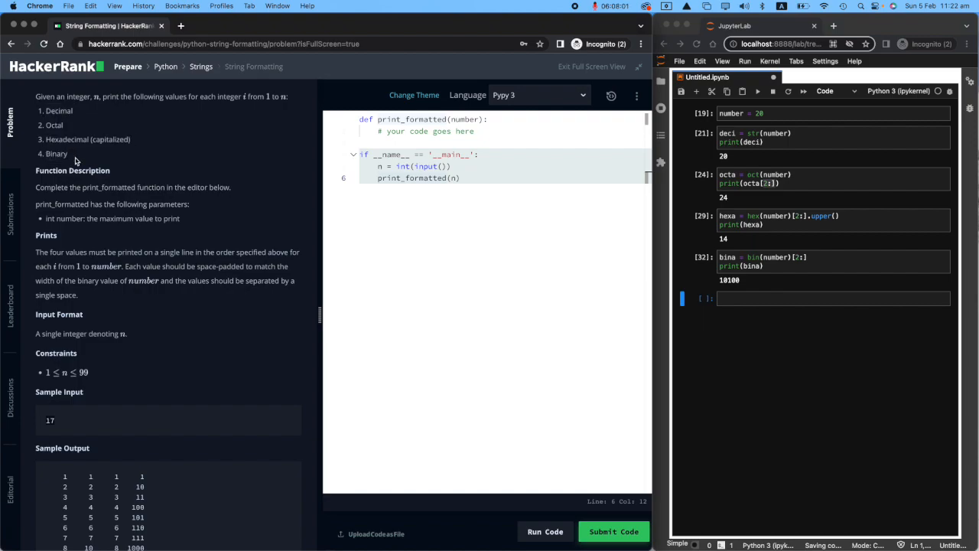
mouse_move(757, 319)
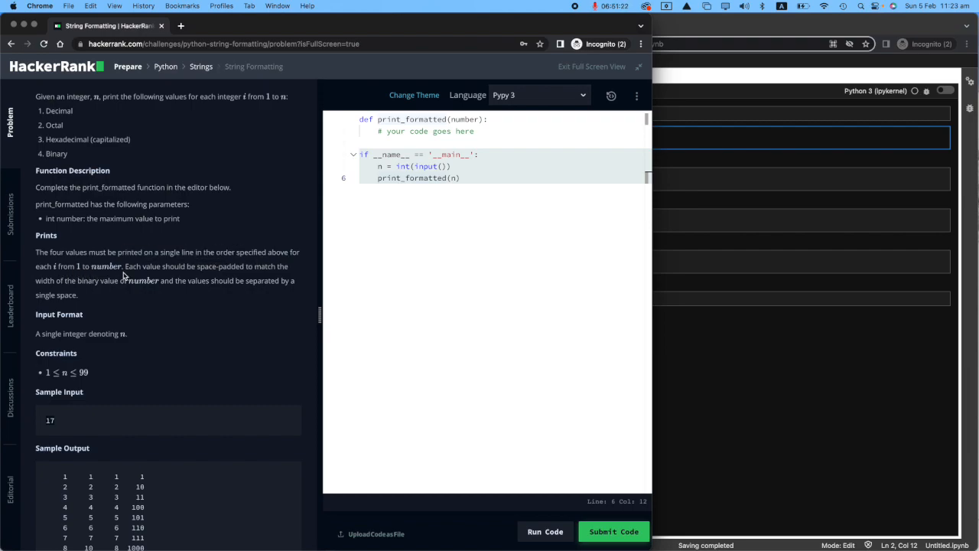
mouse_move(206, 275)
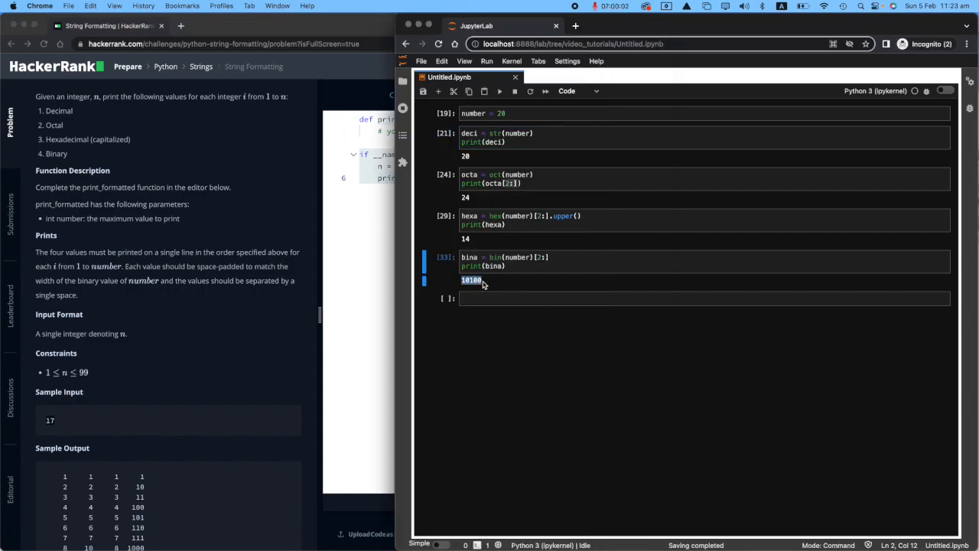
mouse_move(134, 290)
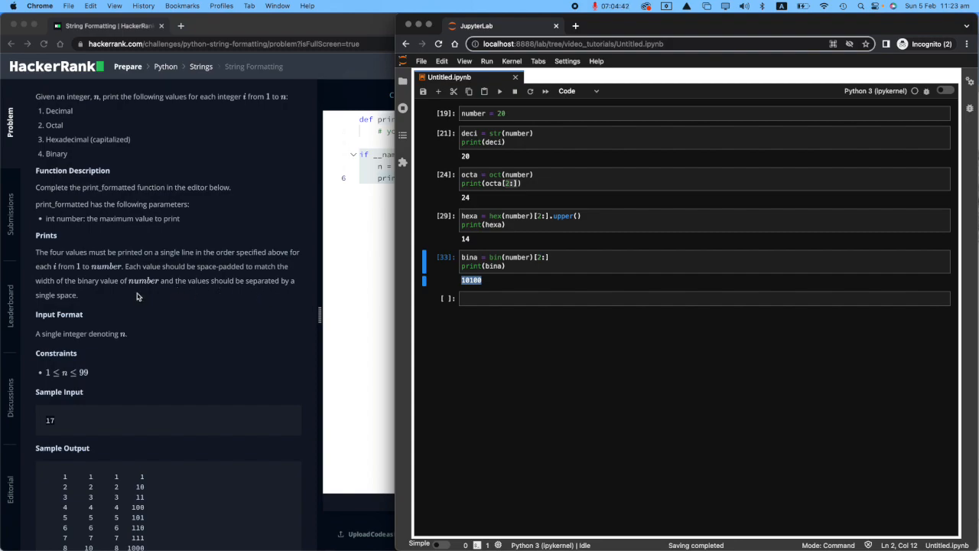
mouse_move(92, 308)
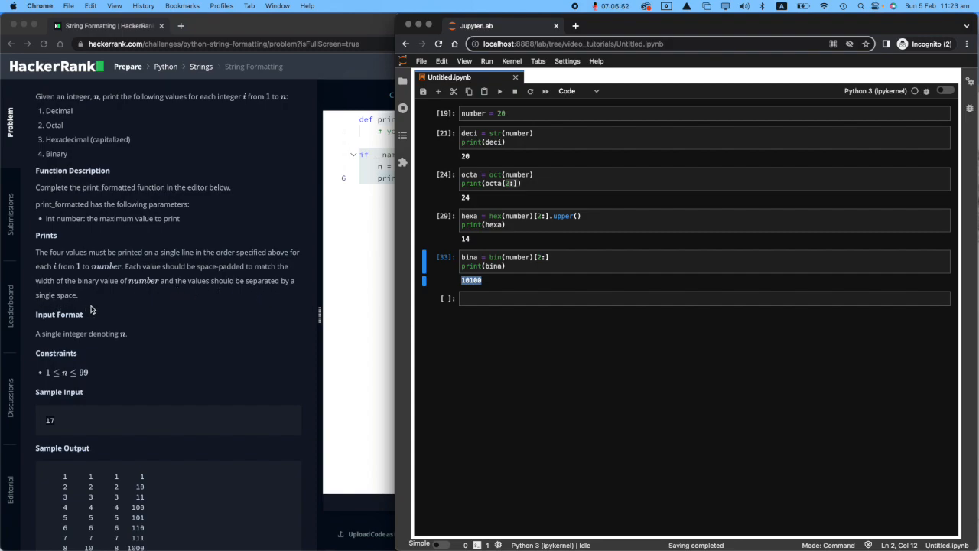
mouse_move(115, 308)
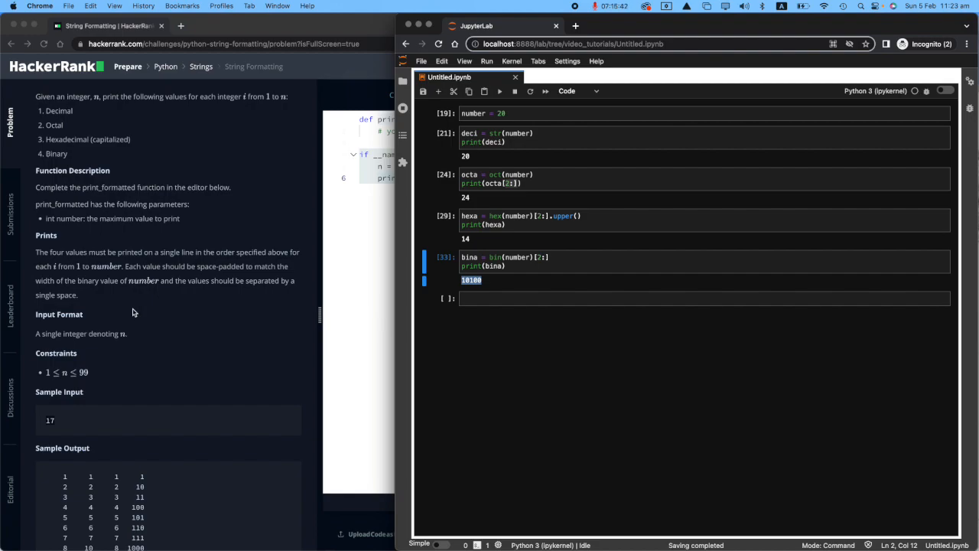
mouse_move(147, 323)
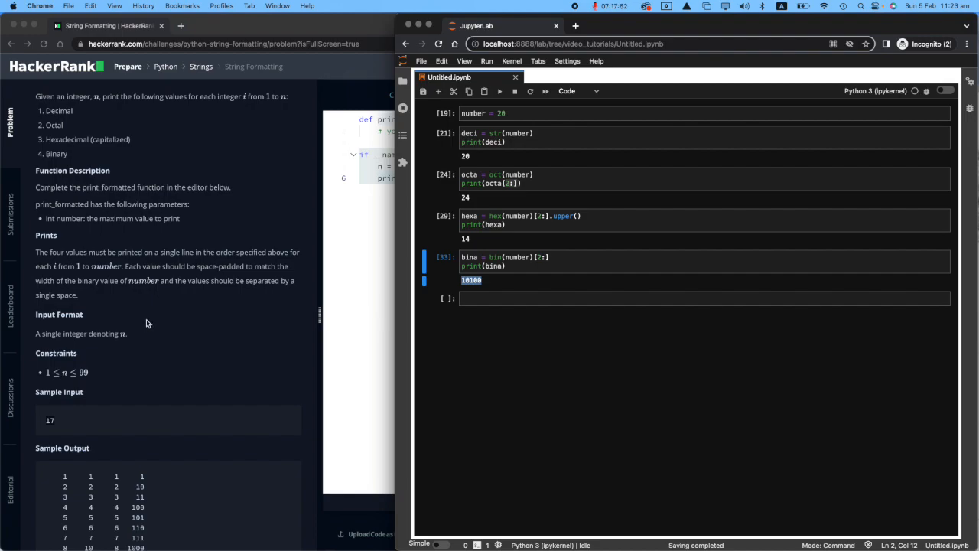
Step: Write print(deci.rjust(width)) in the bottom cell and insert an empty cell above
click(689, 298)
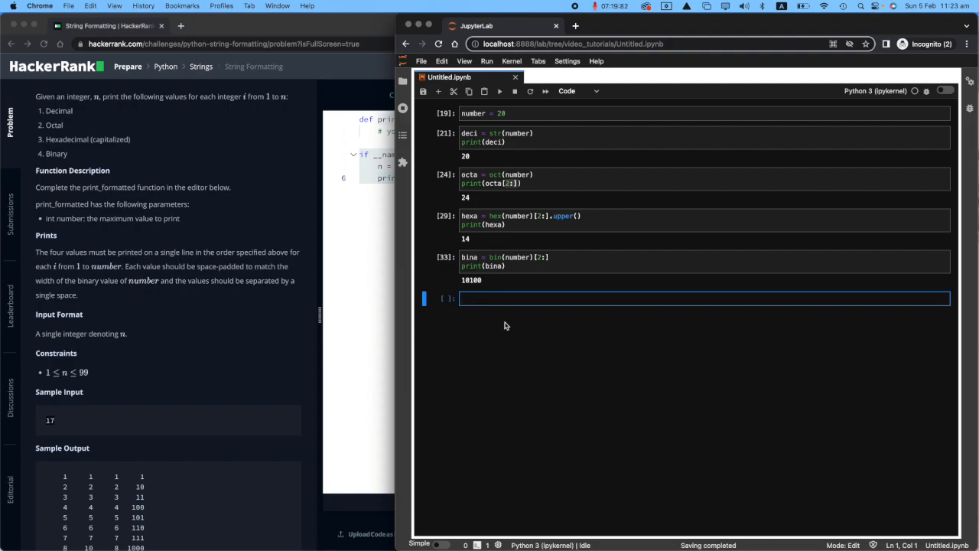
text(print())
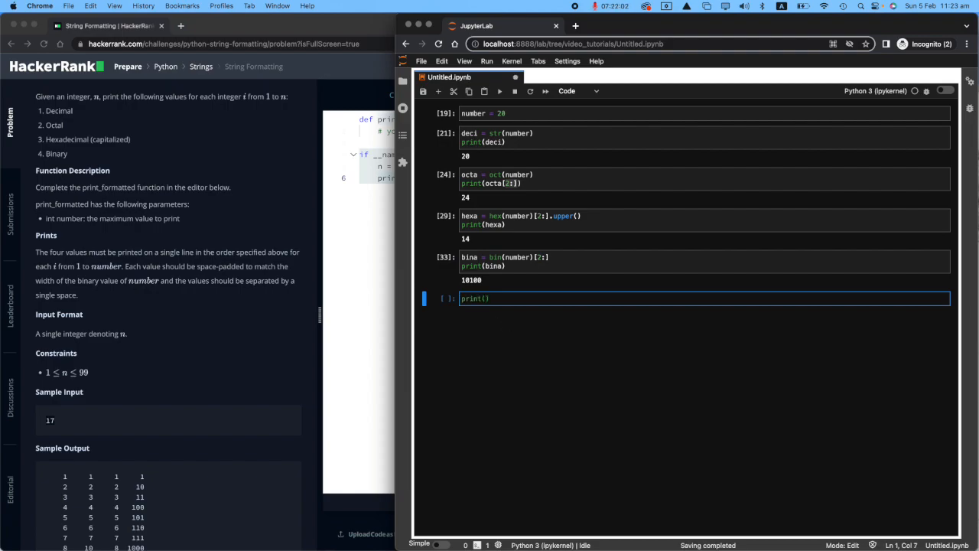
text(d)
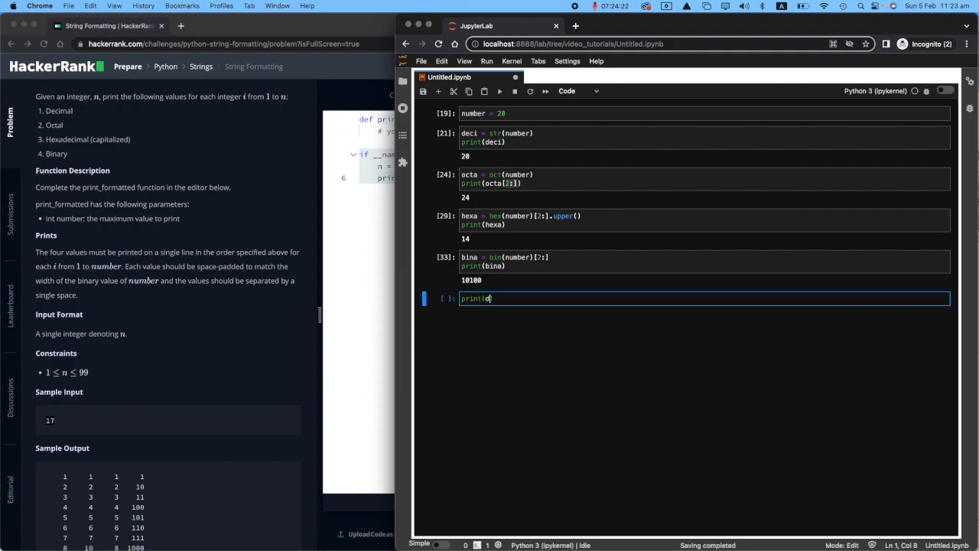
text(eci)
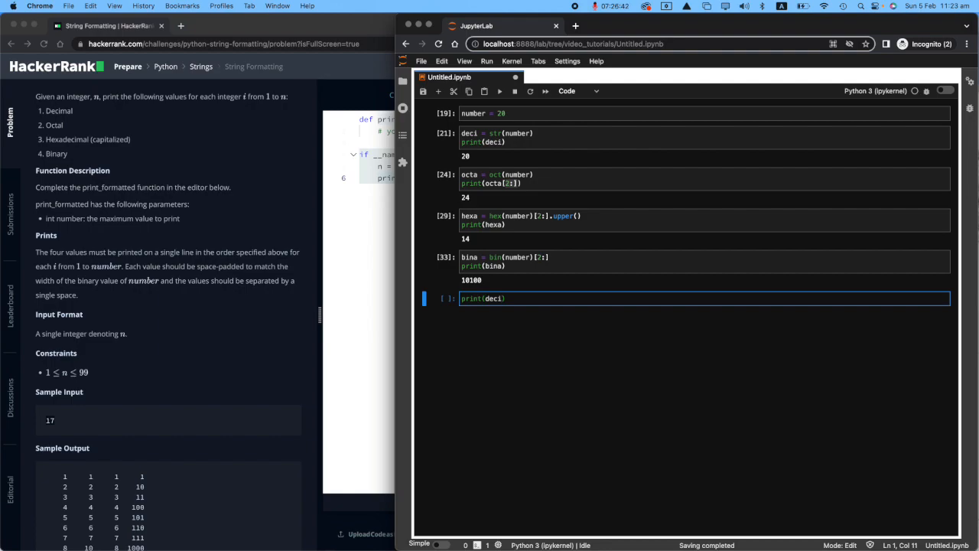
click(482, 133)
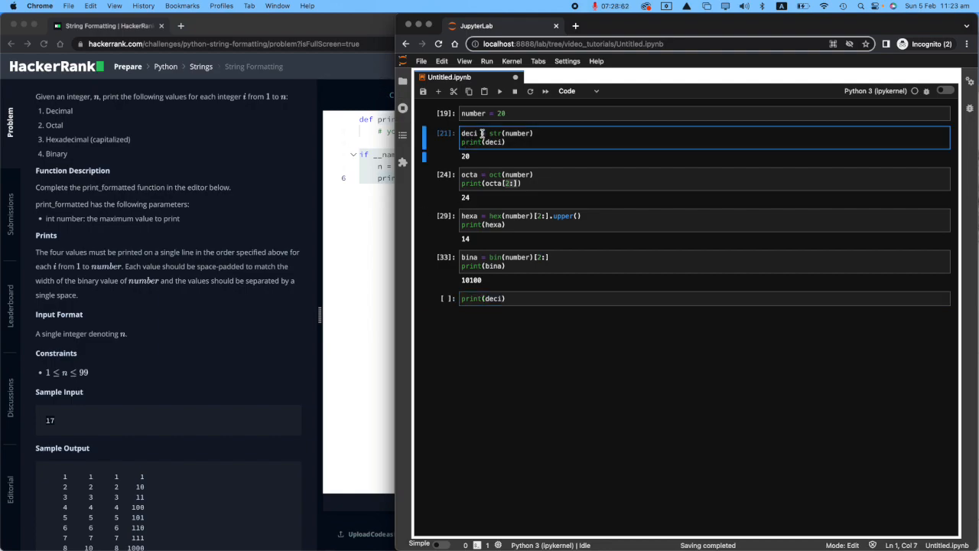
click(689, 298)
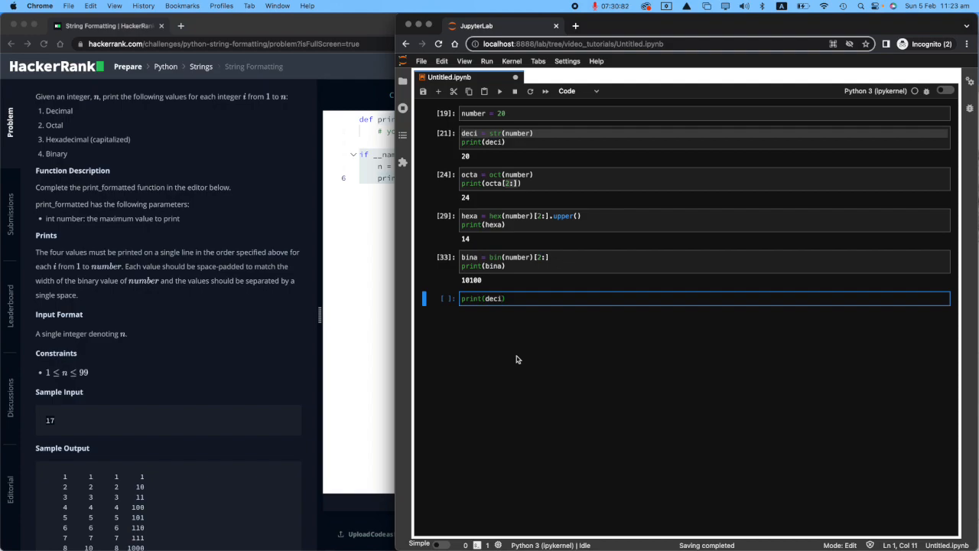
text(.rjust)
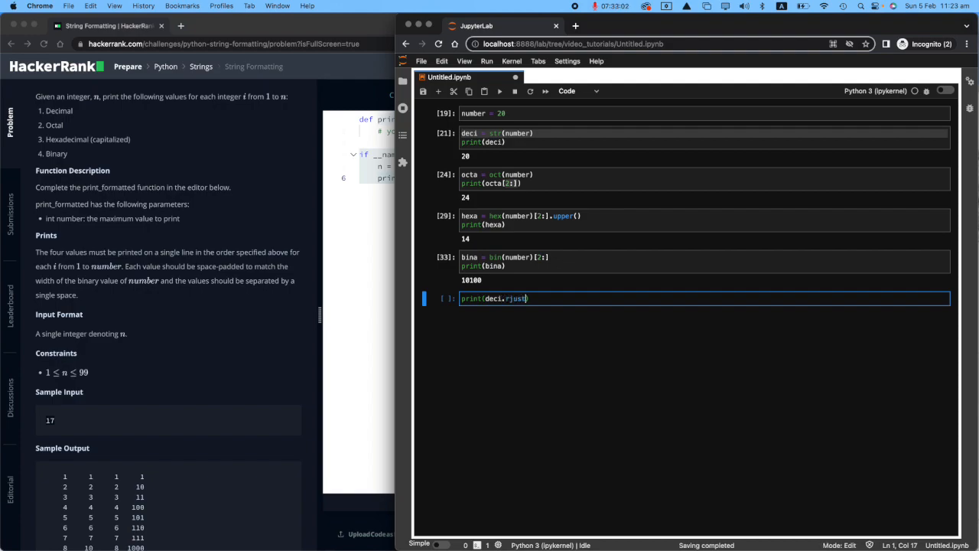
text((width)))
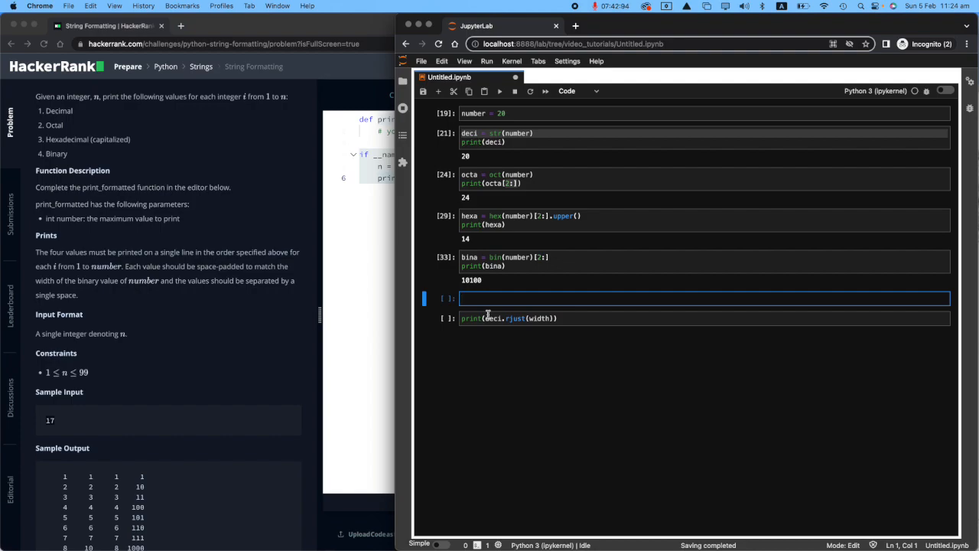
Step: Enter width = len(bin(number)[2:]) in the cell above the padded print
text(width =)
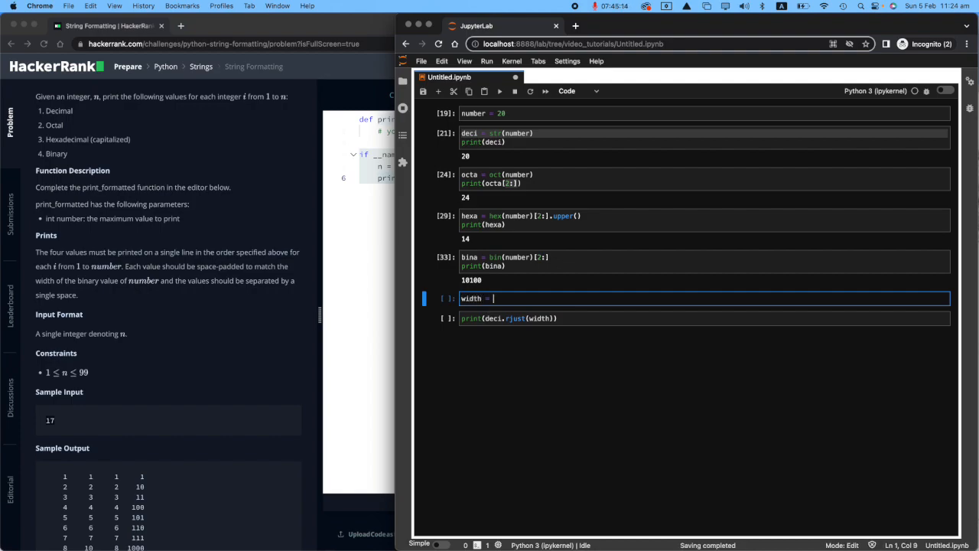
text(len())
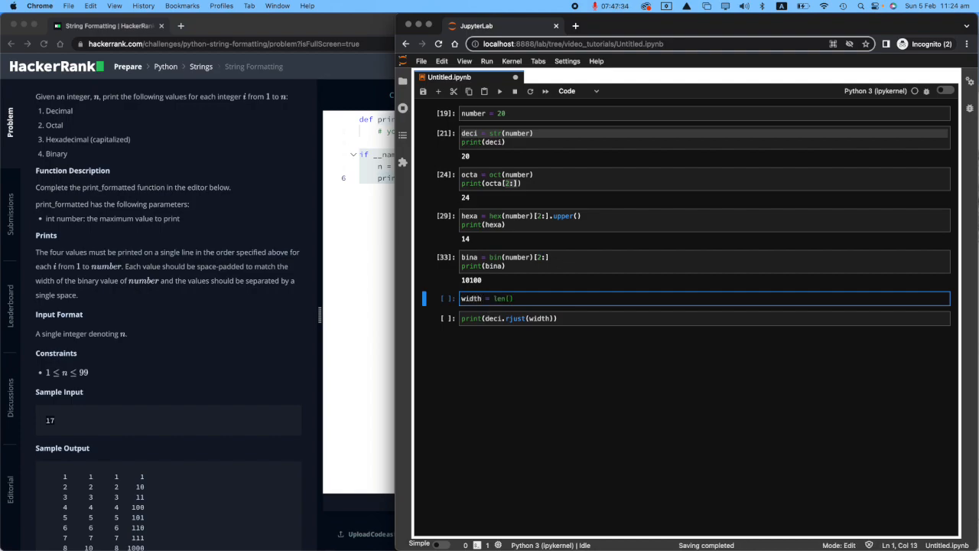
text(bin(number)
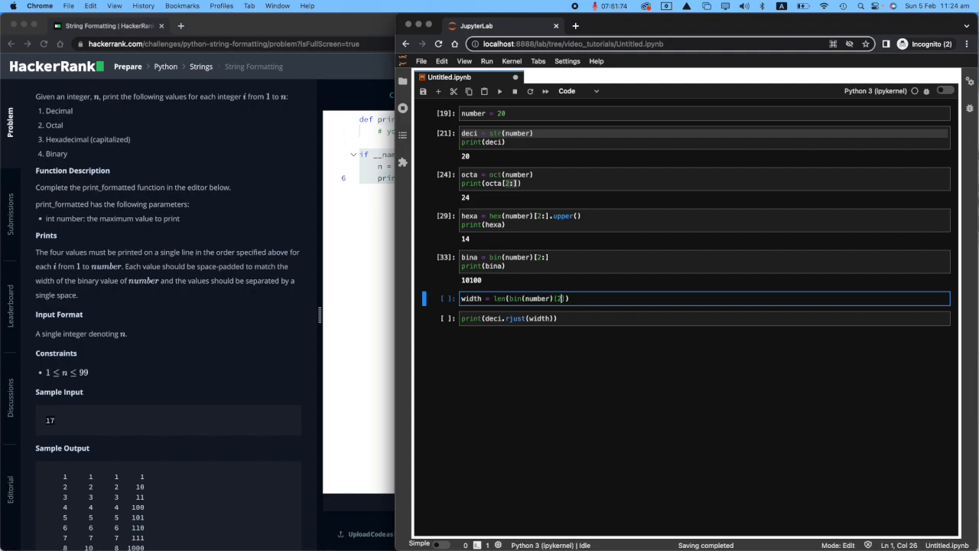
text(:)
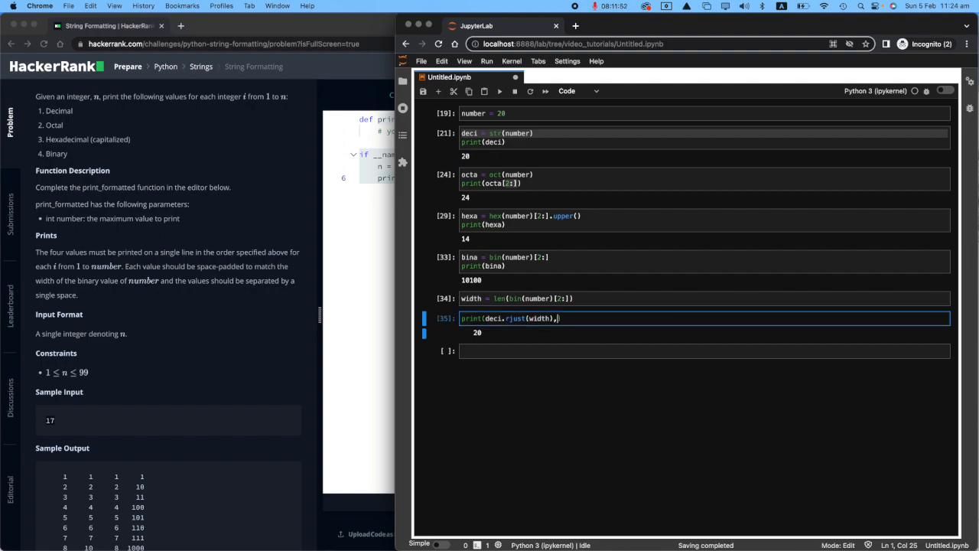
Step: Add octa.rjust(width) to the print and change octal to oct(number)[2:], giving 20 24
text(, octa)
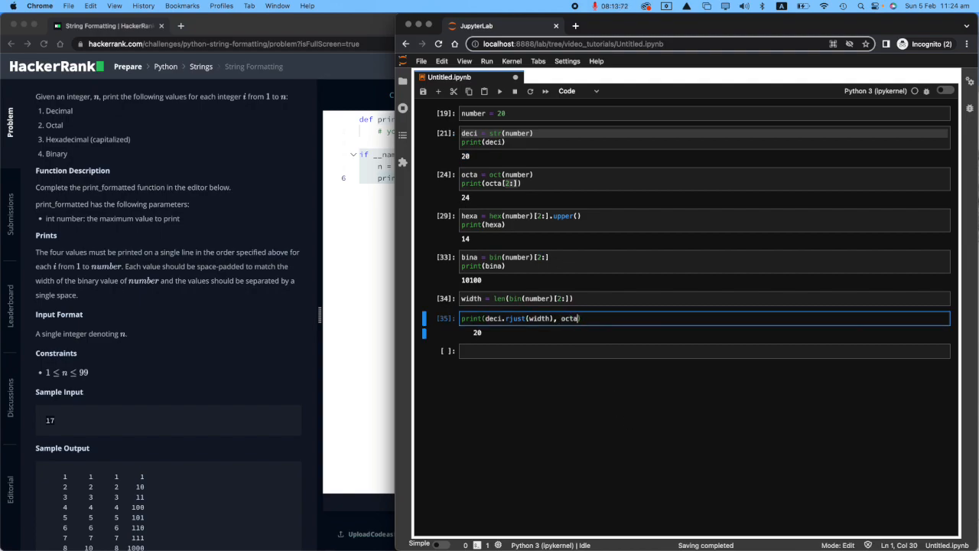
text(.rjust)
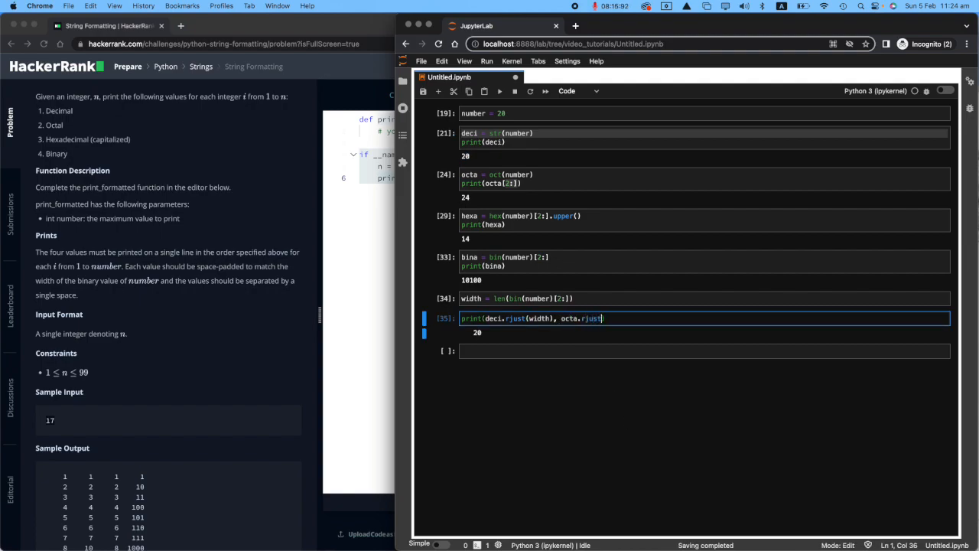
text(())
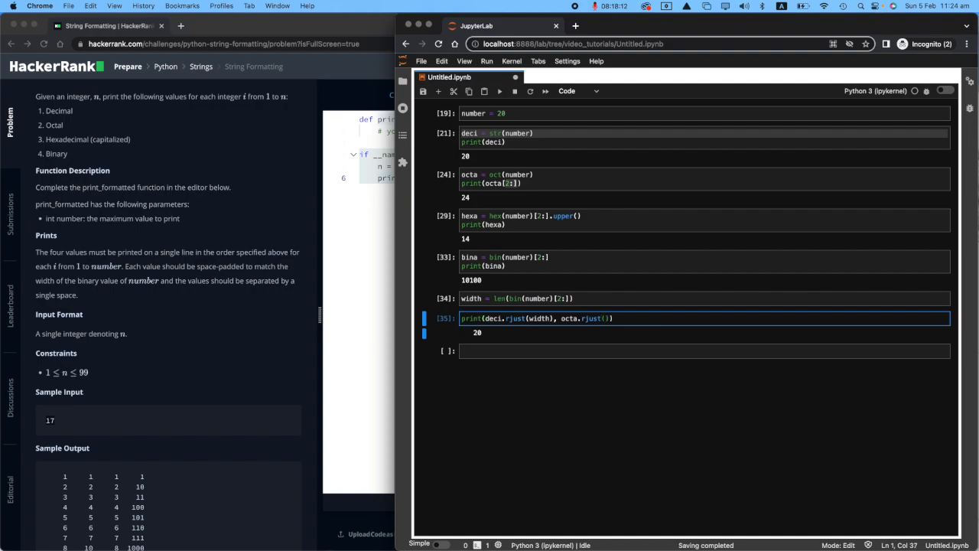
text(width)
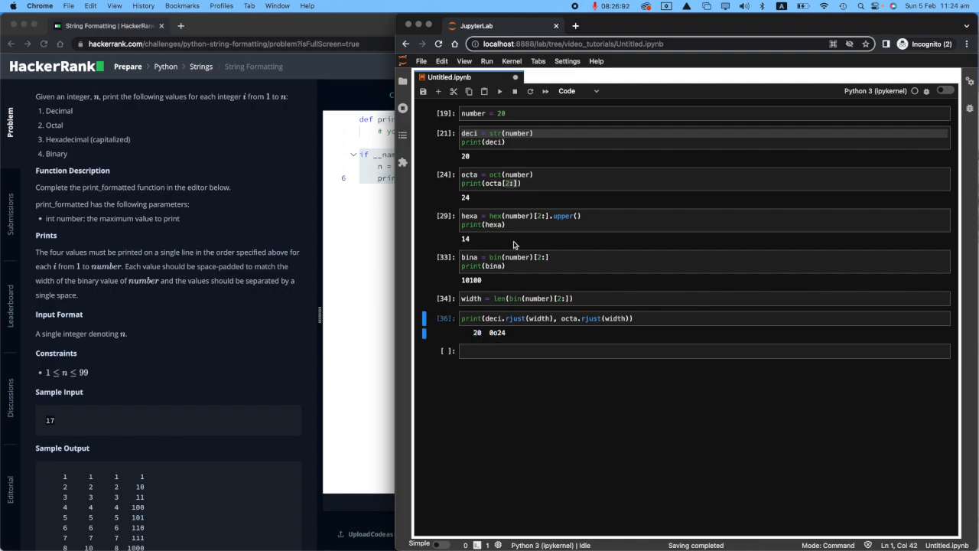
click(505, 183)
text(, hexa)
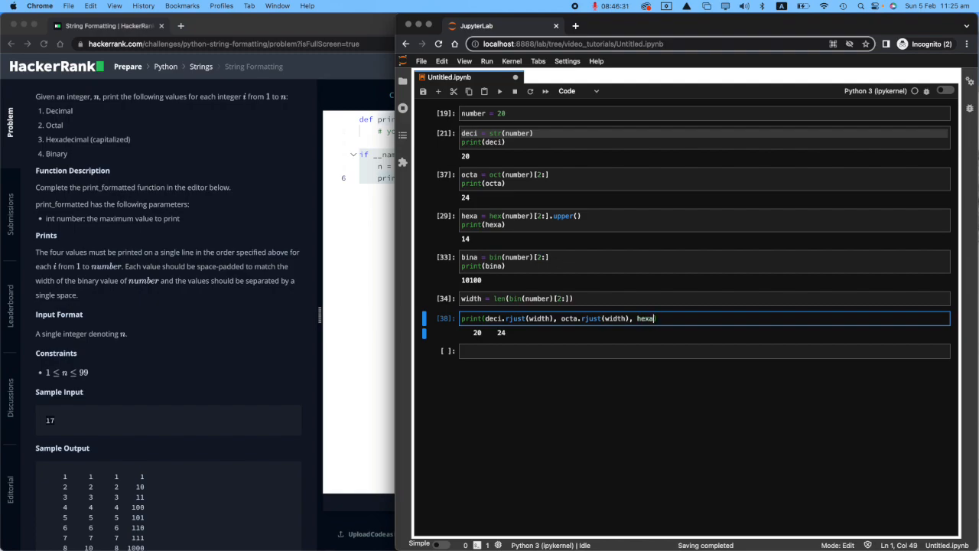
text(.rjust()
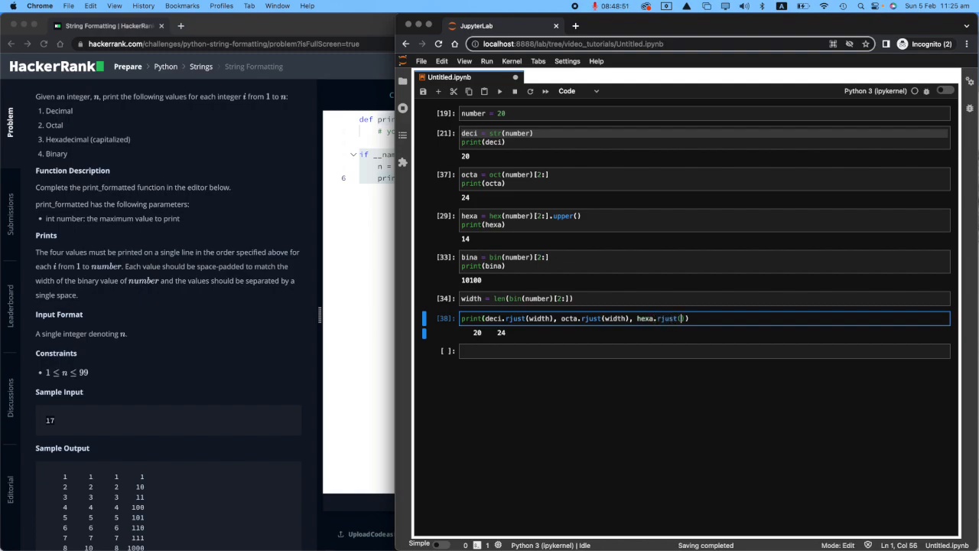
text(width), bina.rjust(width)))
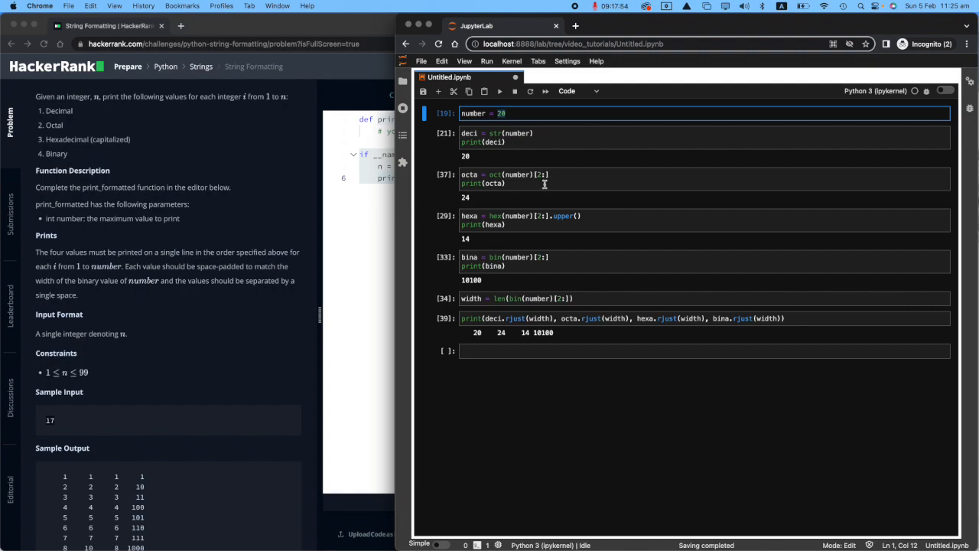
mouse_move(554, 204)
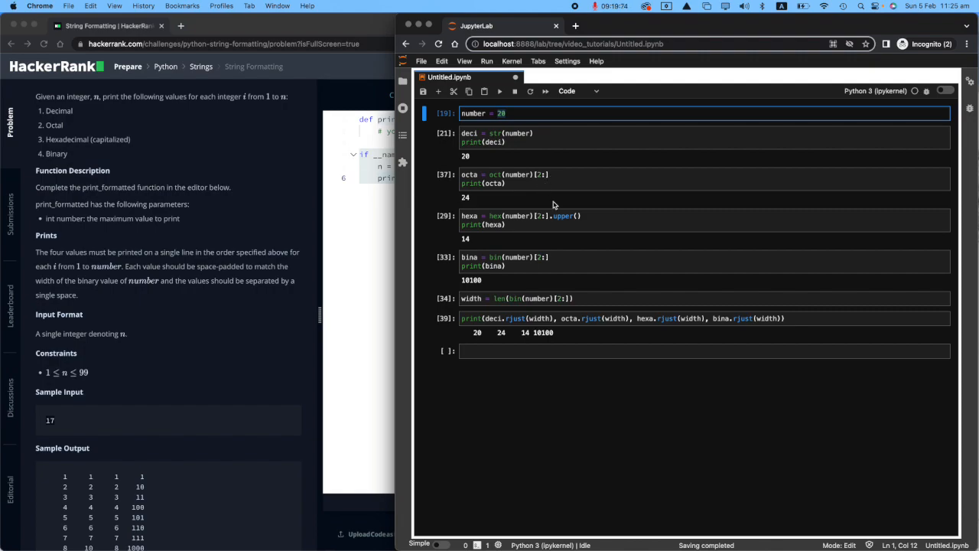
Step: Write the loop header for i in range(1, number + 1) in a new cell
text(for)
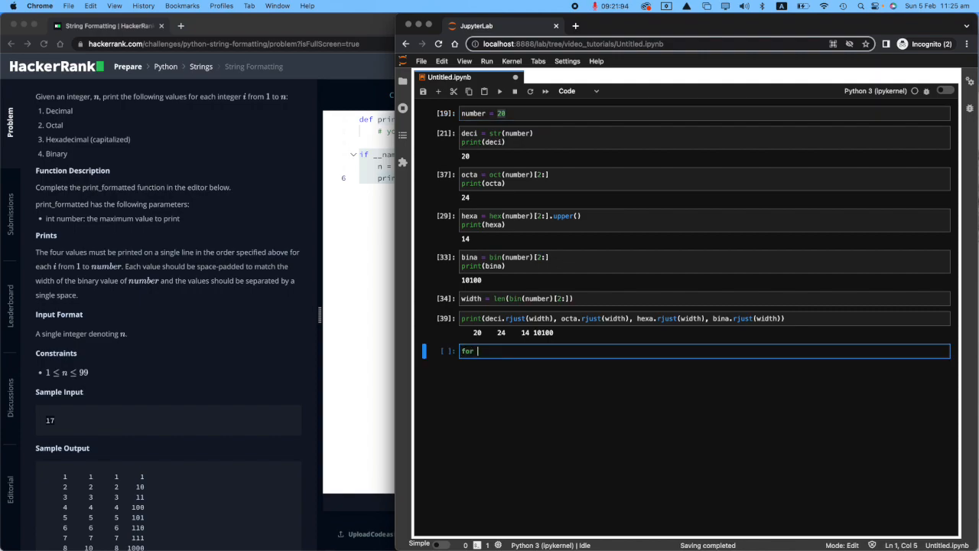
text(i in range()
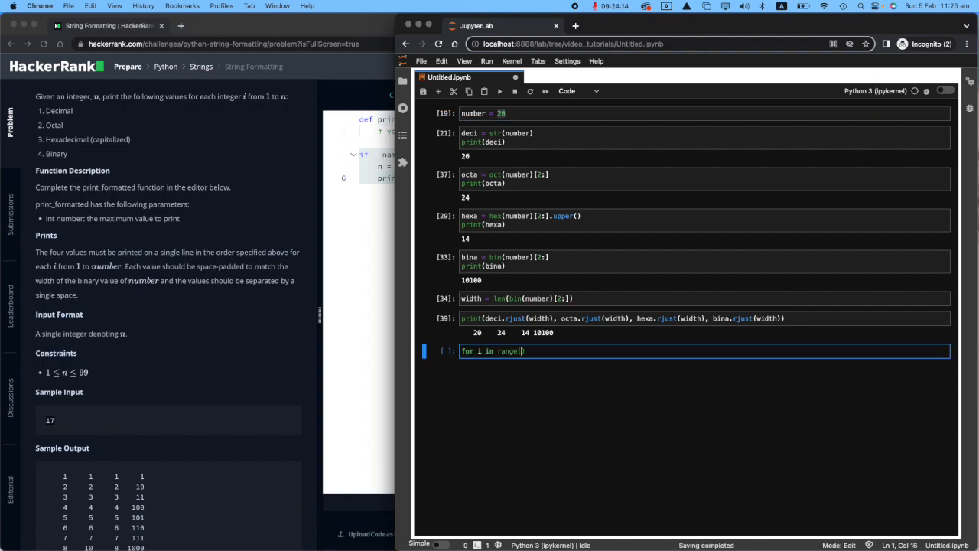
text(1, numbe)
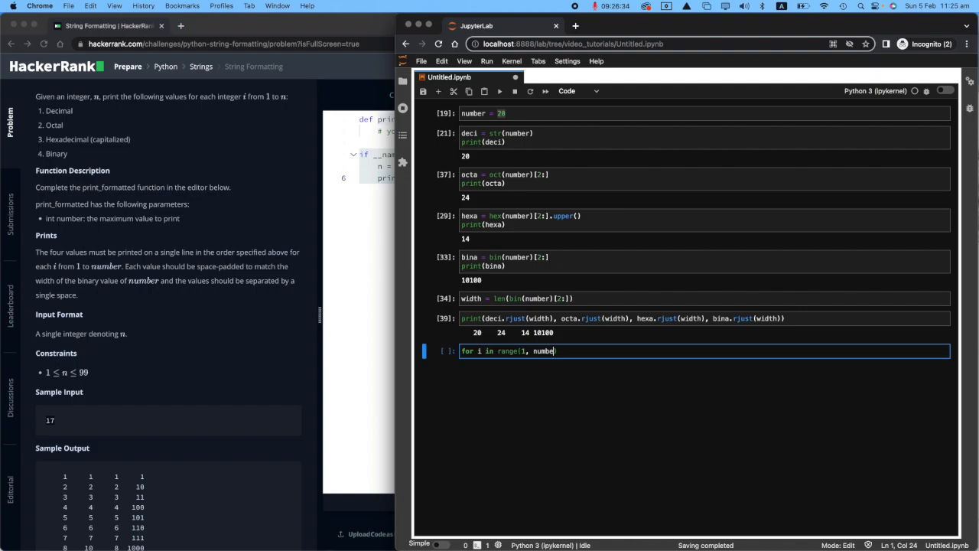
text(+ 1))
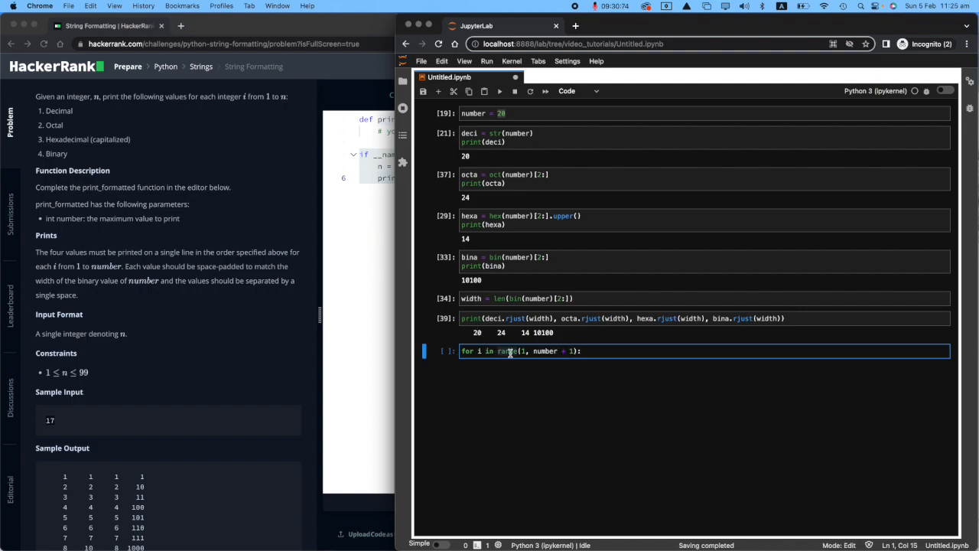
mouse_move(534, 351)
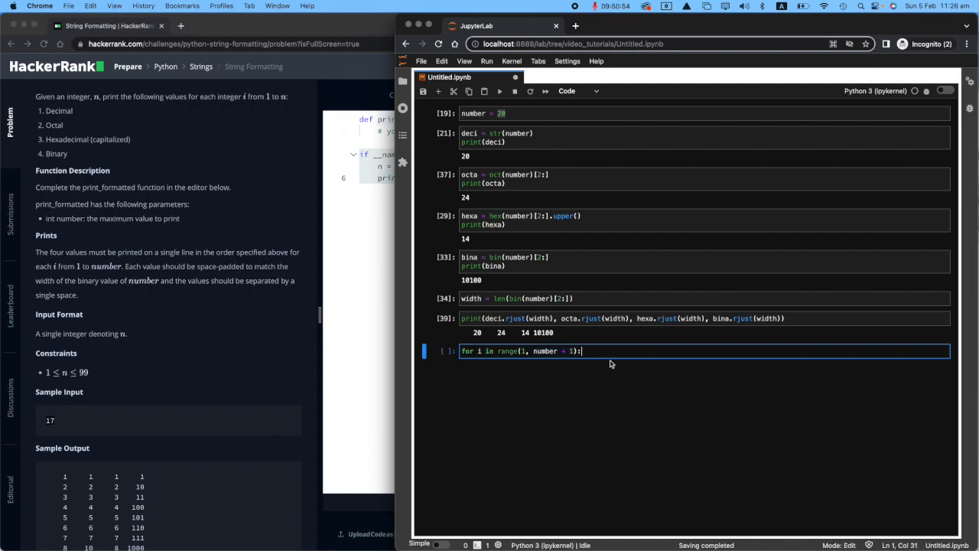
Step: Put the deci-to-bina conversion lines and the padded print inside the loop
click(475, 133)
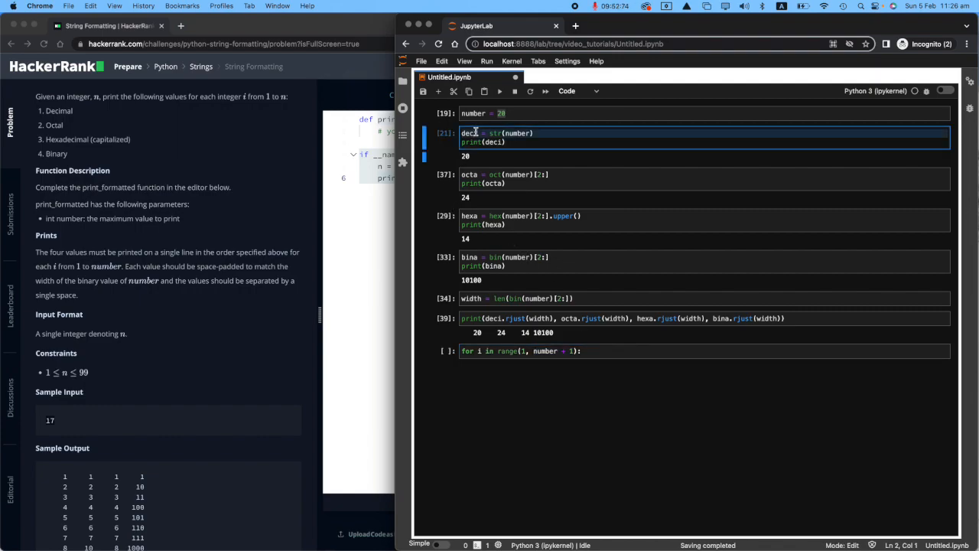
text(deci = str(number))
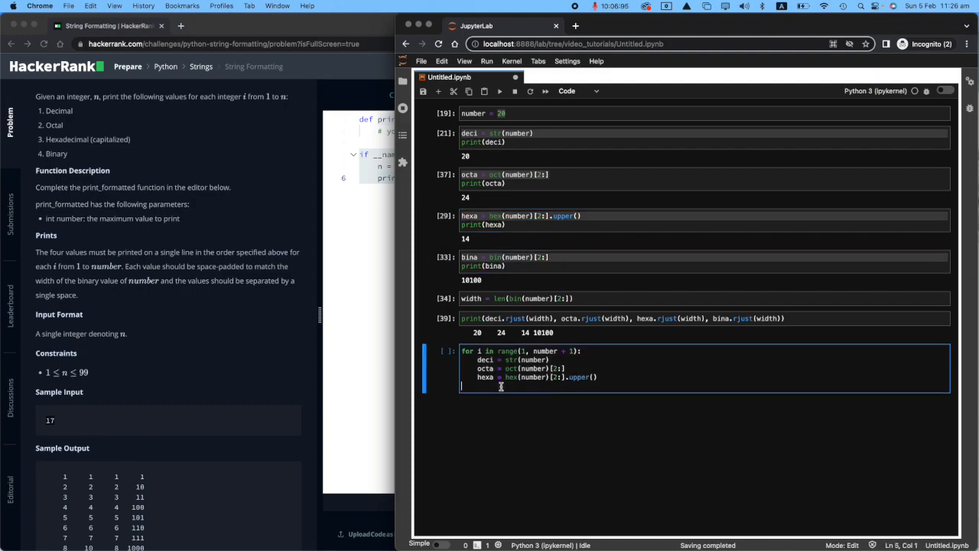
text(bina = bin(number)[2:])
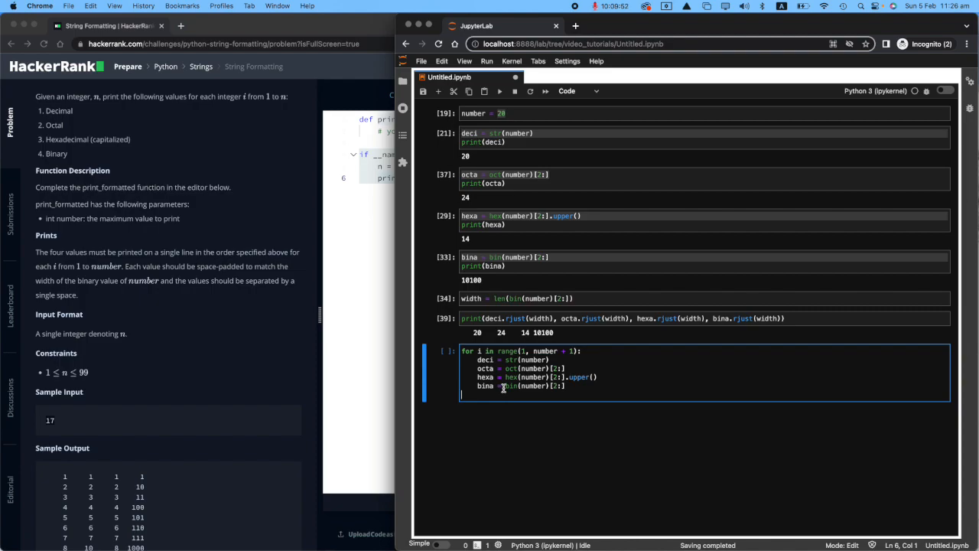
click(612, 319)
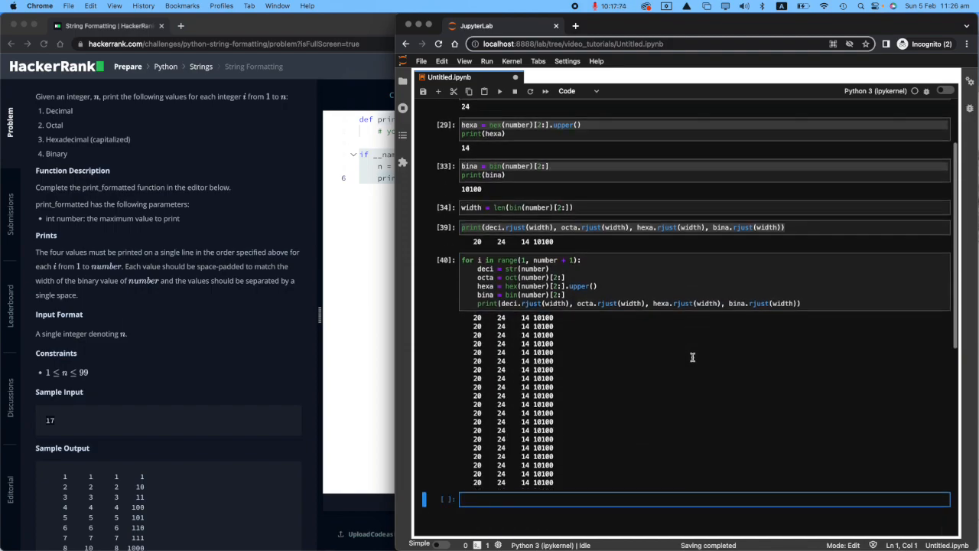
Step: Copy the notebook's formatting loop into HackerRank's print_formatted, converting i instead of number
scroll(up, 3)
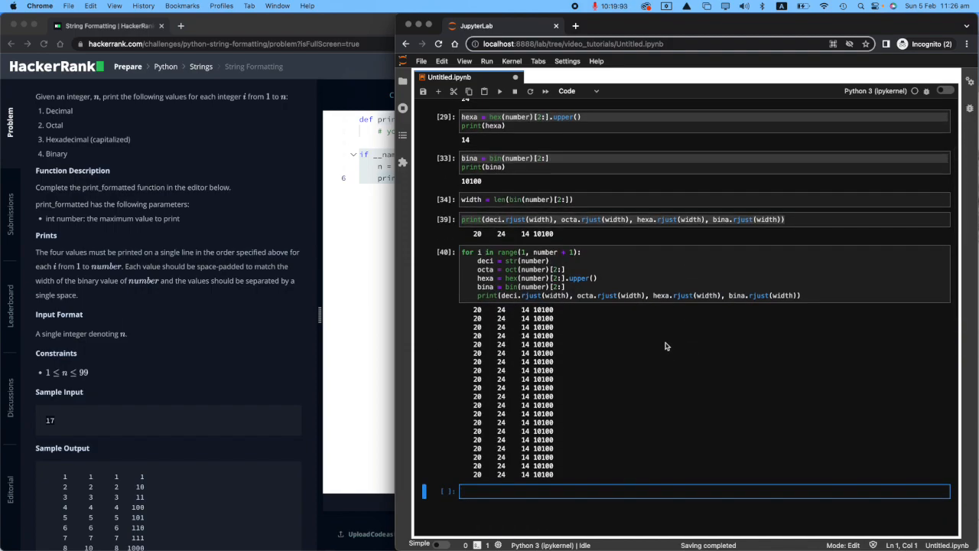
click(531, 260)
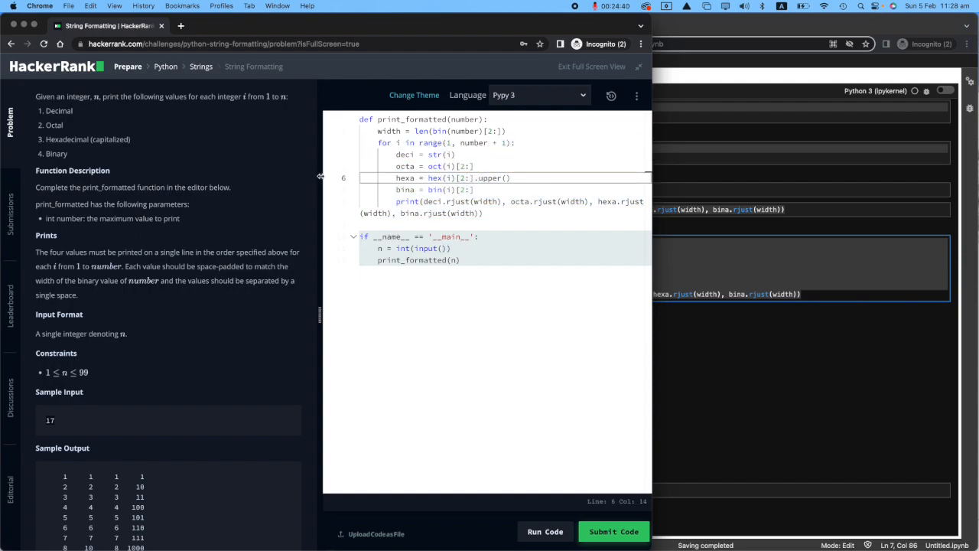
Step: Run print_formatted on the sample test, then submit it and pass all test cases
click(613, 531)
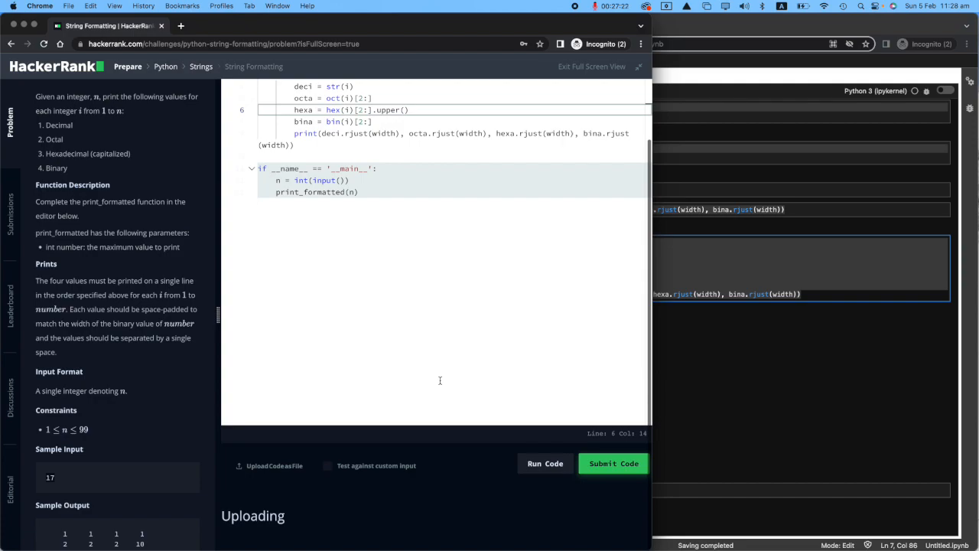
click(612, 463)
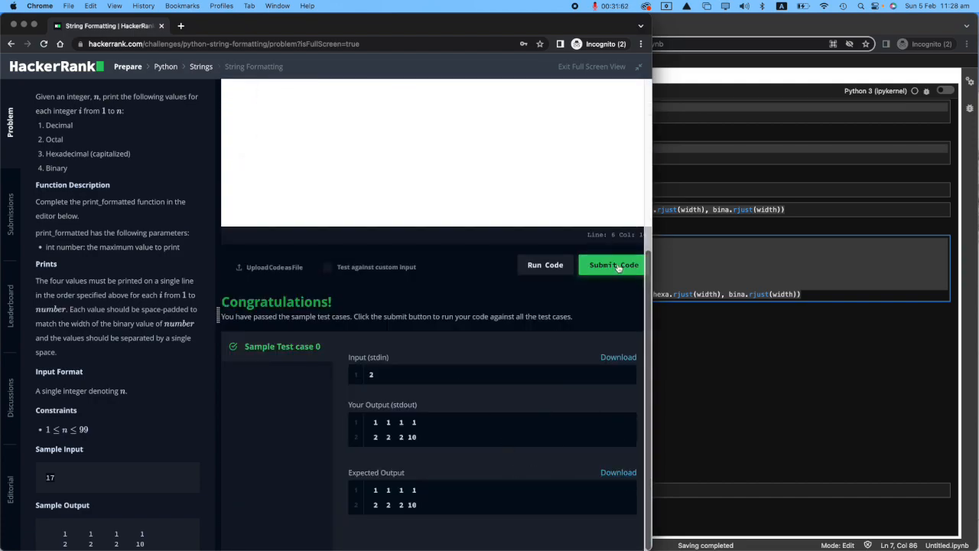
click(613, 265)
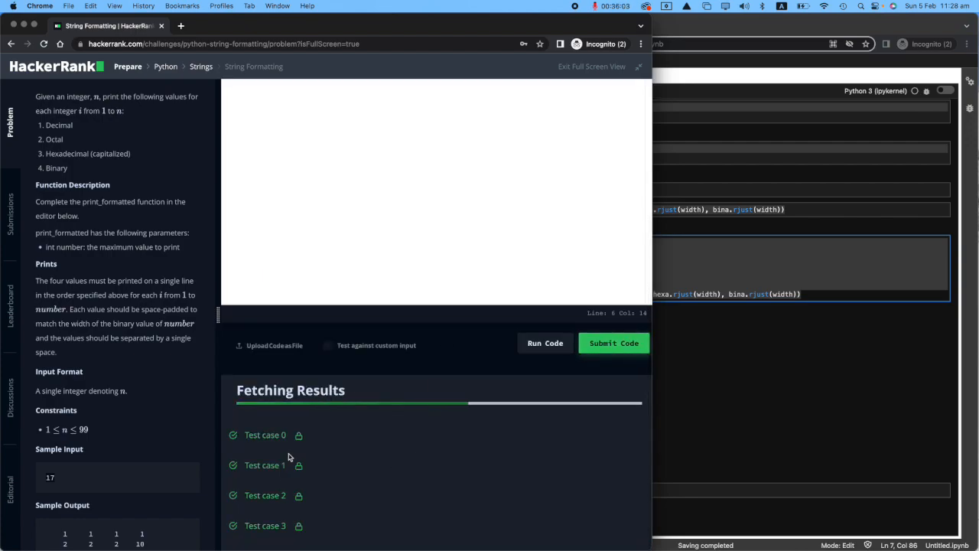
click(265, 434)
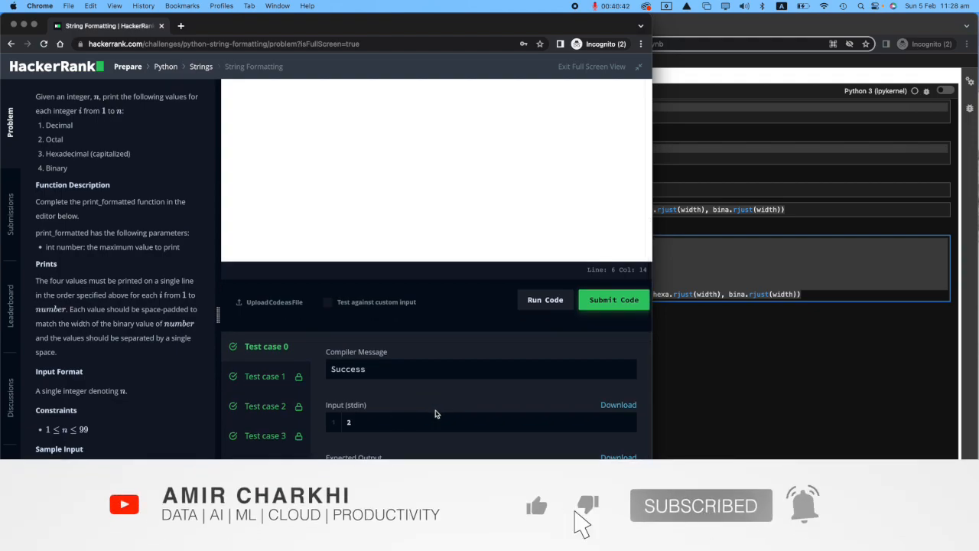
click(613, 299)
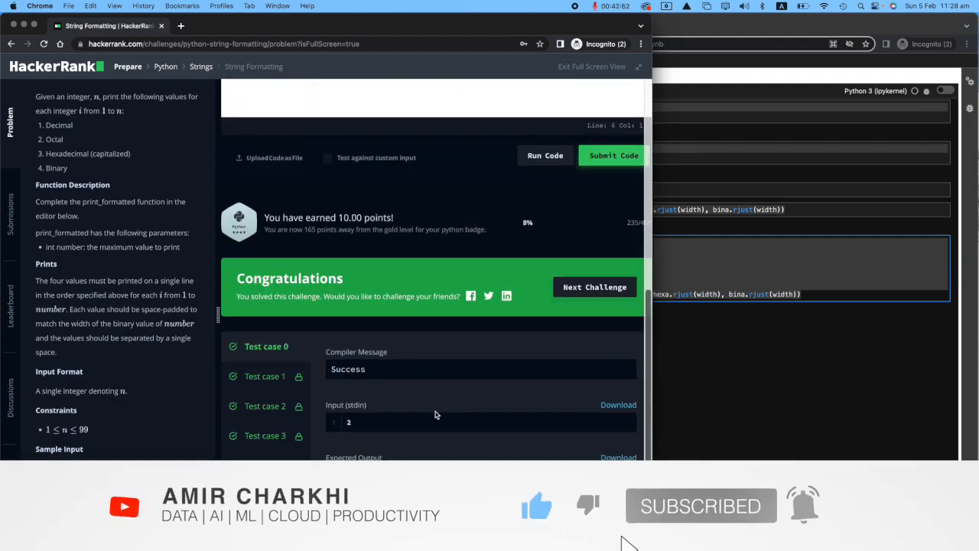